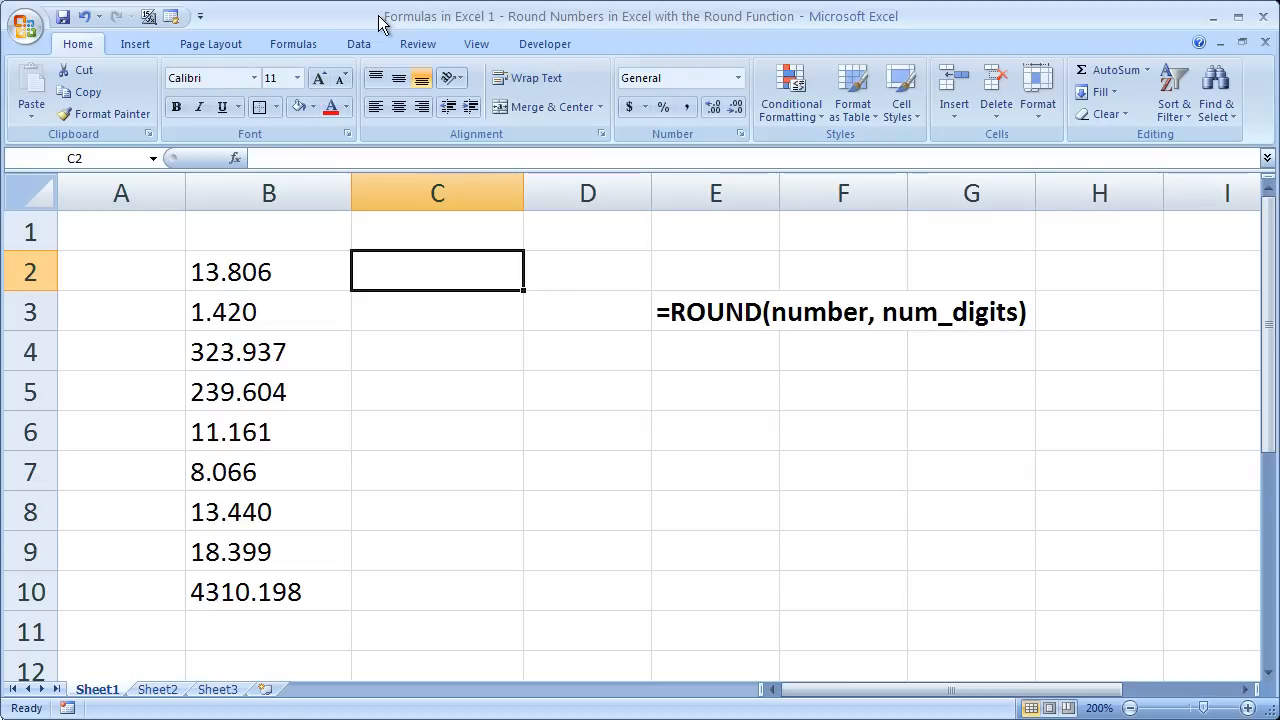
# Select the numbers in B2:B10 and review the ROUND syntax note and B2's full value.
pyautogui.moveTo(268, 271); pyautogui.dragTo(268, 551)
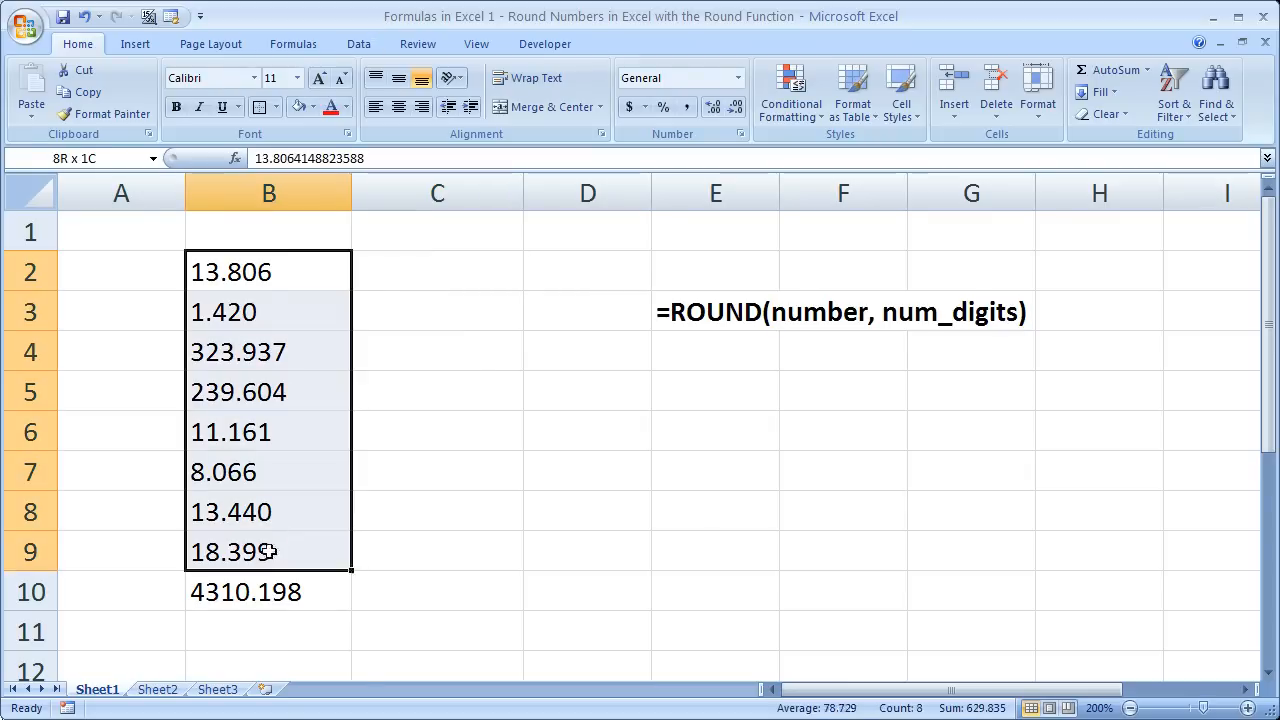
pyautogui.click(268, 591)
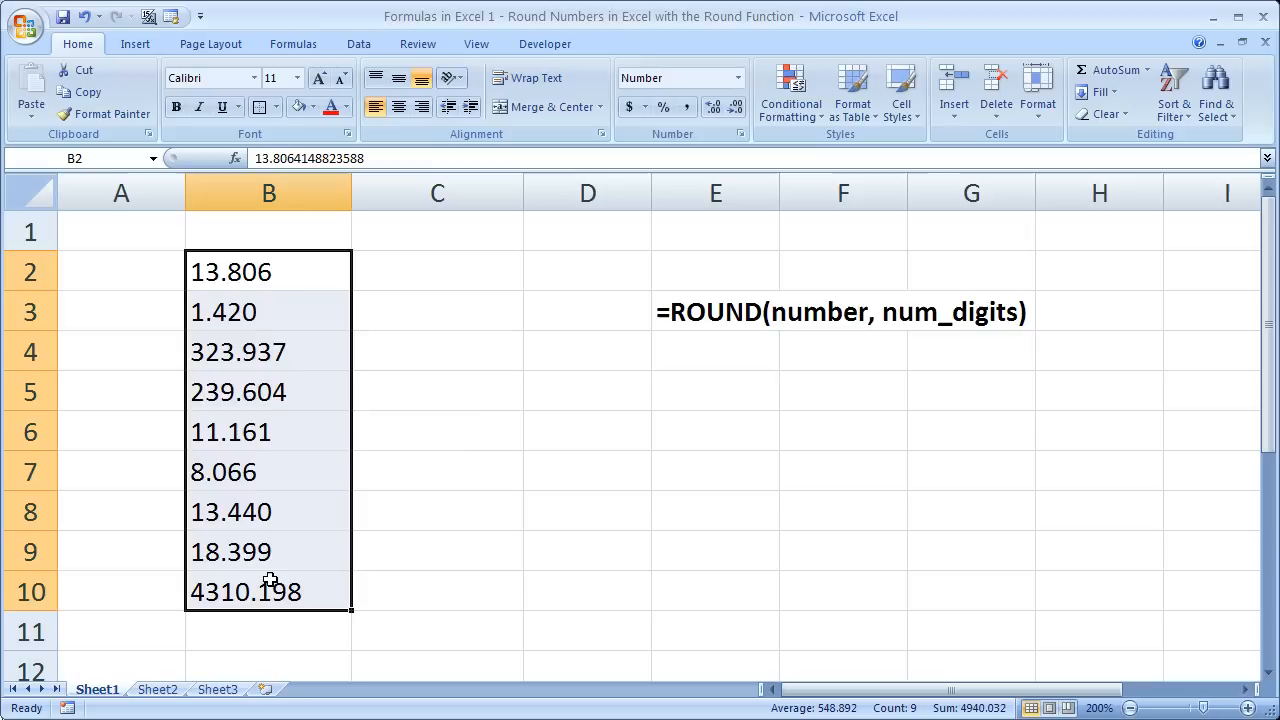
pyautogui.click(437, 271)
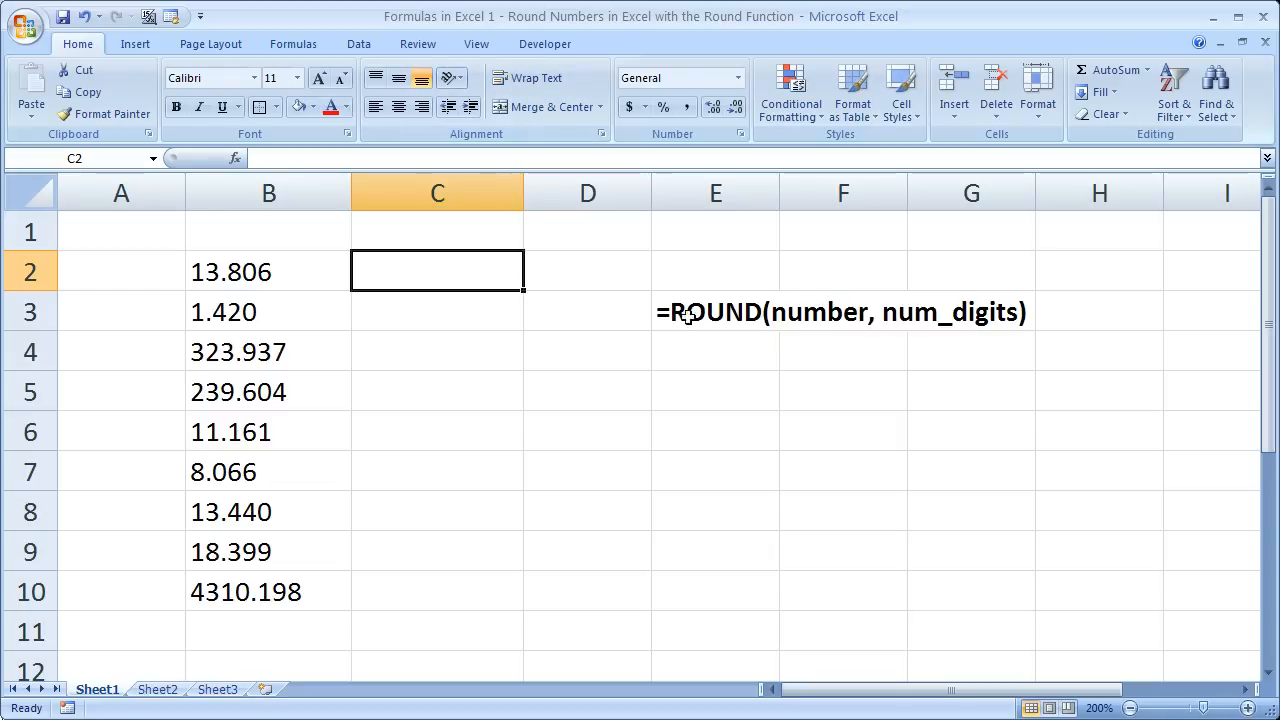
pyautogui.click(715, 311)
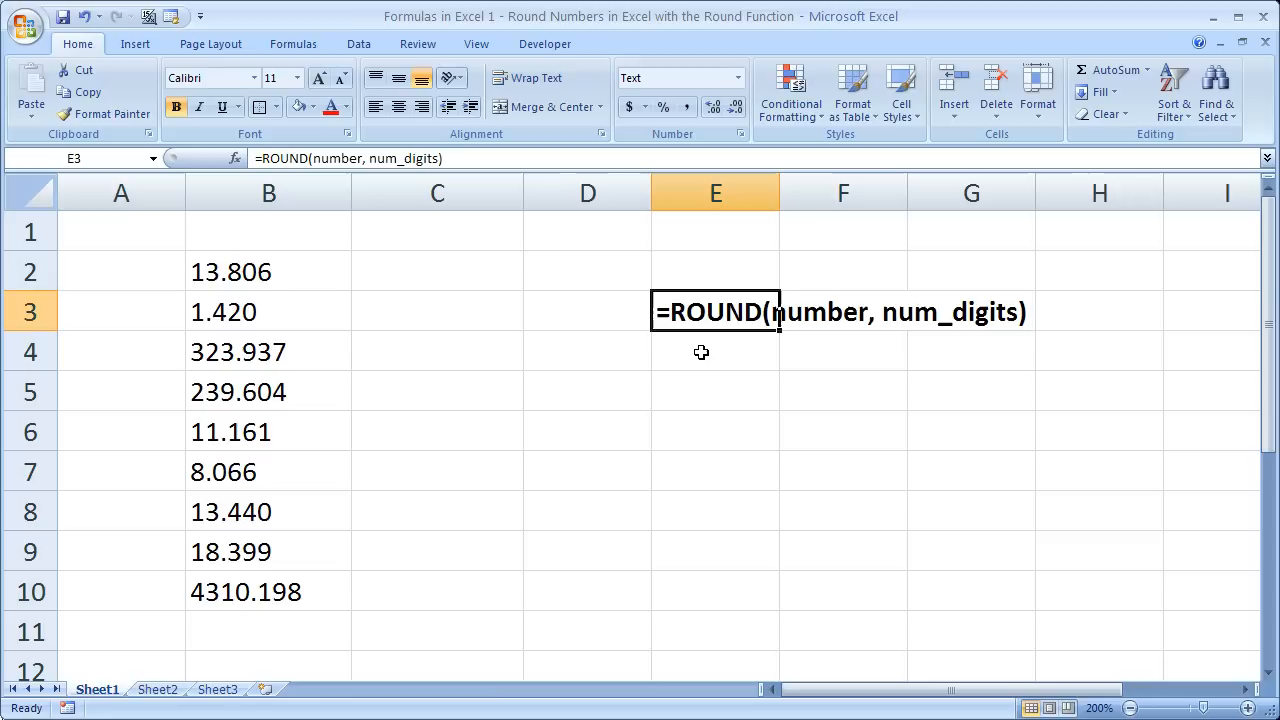
pyautogui.click(437, 271)
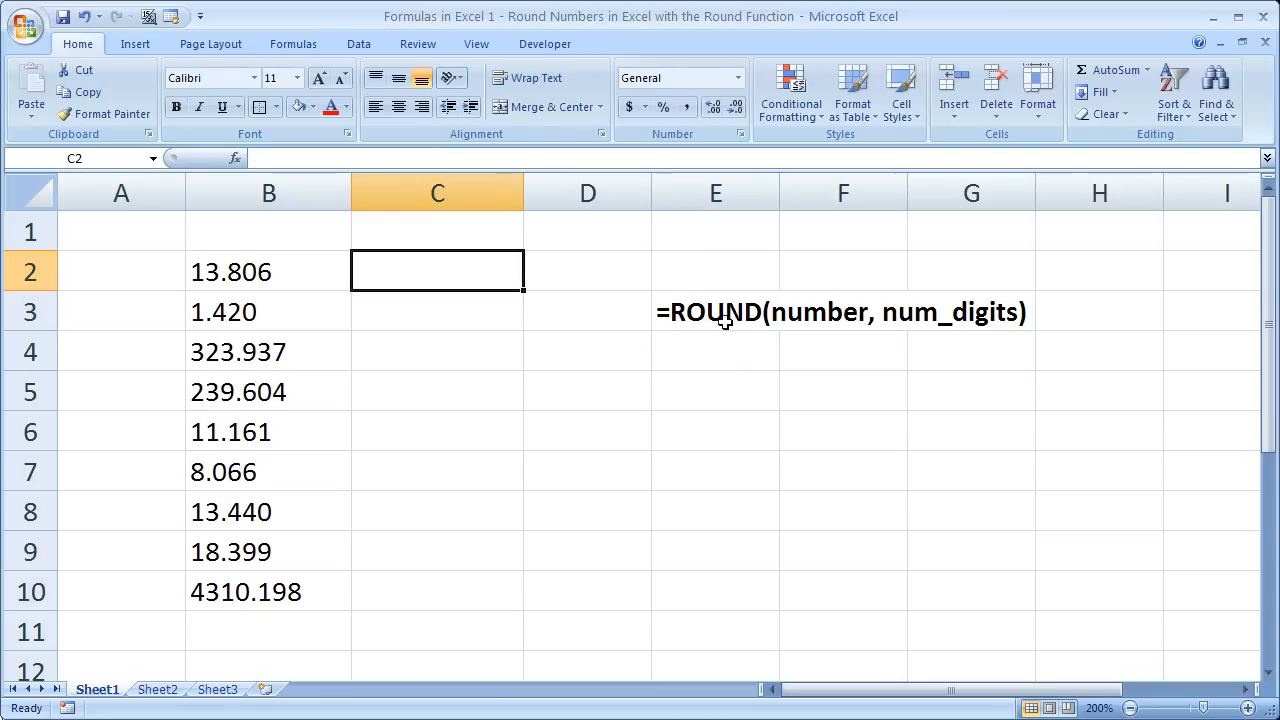
pyautogui.moveTo(872, 358)
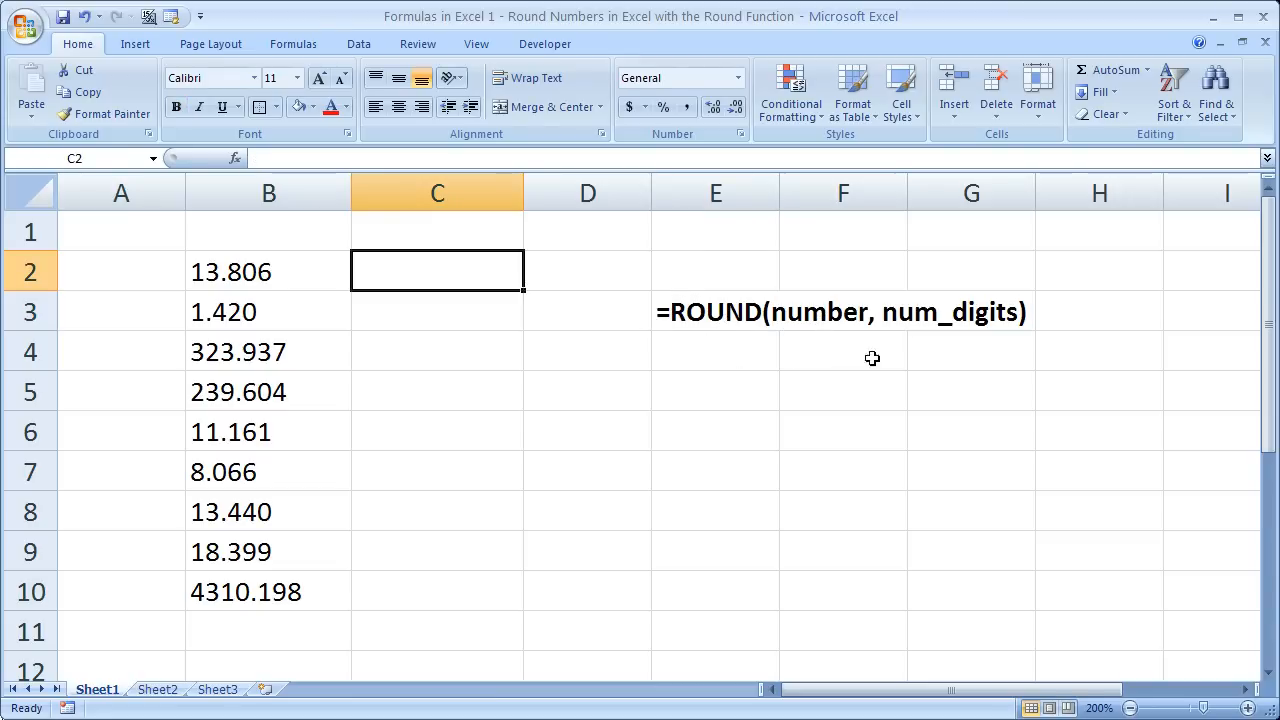
pyautogui.moveTo(599, 243)
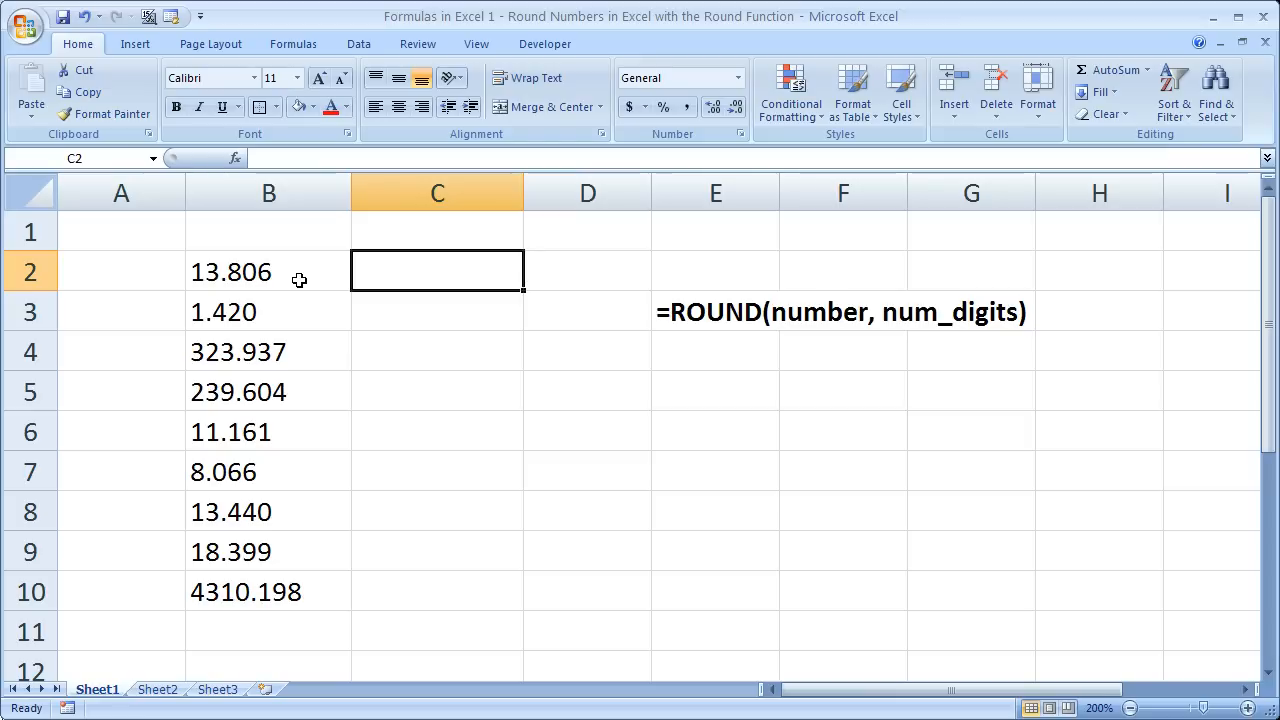
pyautogui.click(268, 271)
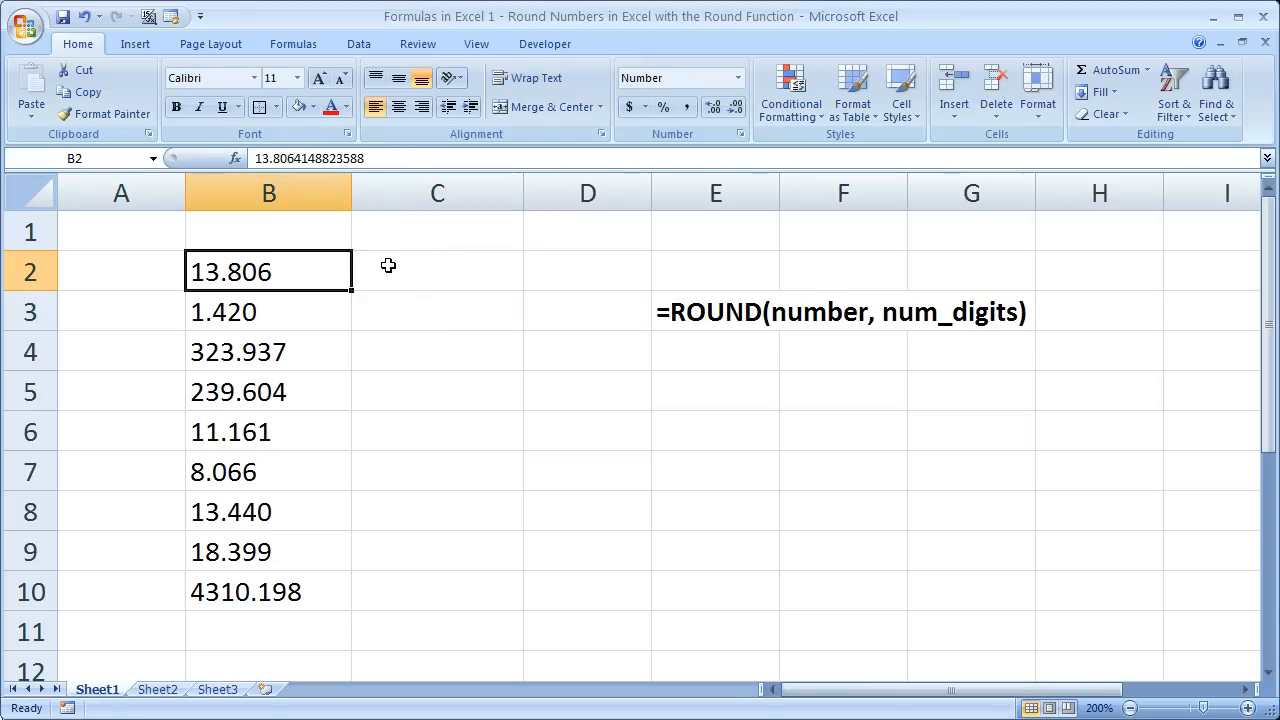
pyautogui.click(437, 271)
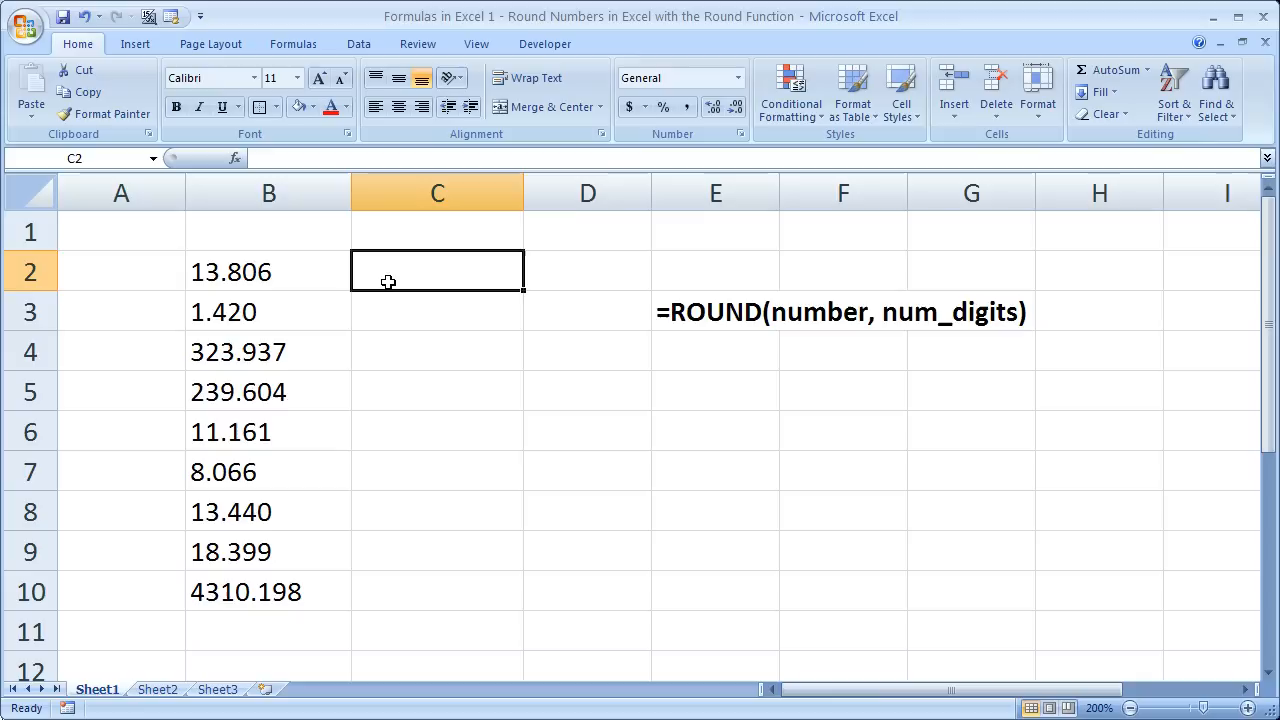
# Enter =ROUND(B2,2) in C2 to round B2 to two decimals.
pyautogui.write('=')
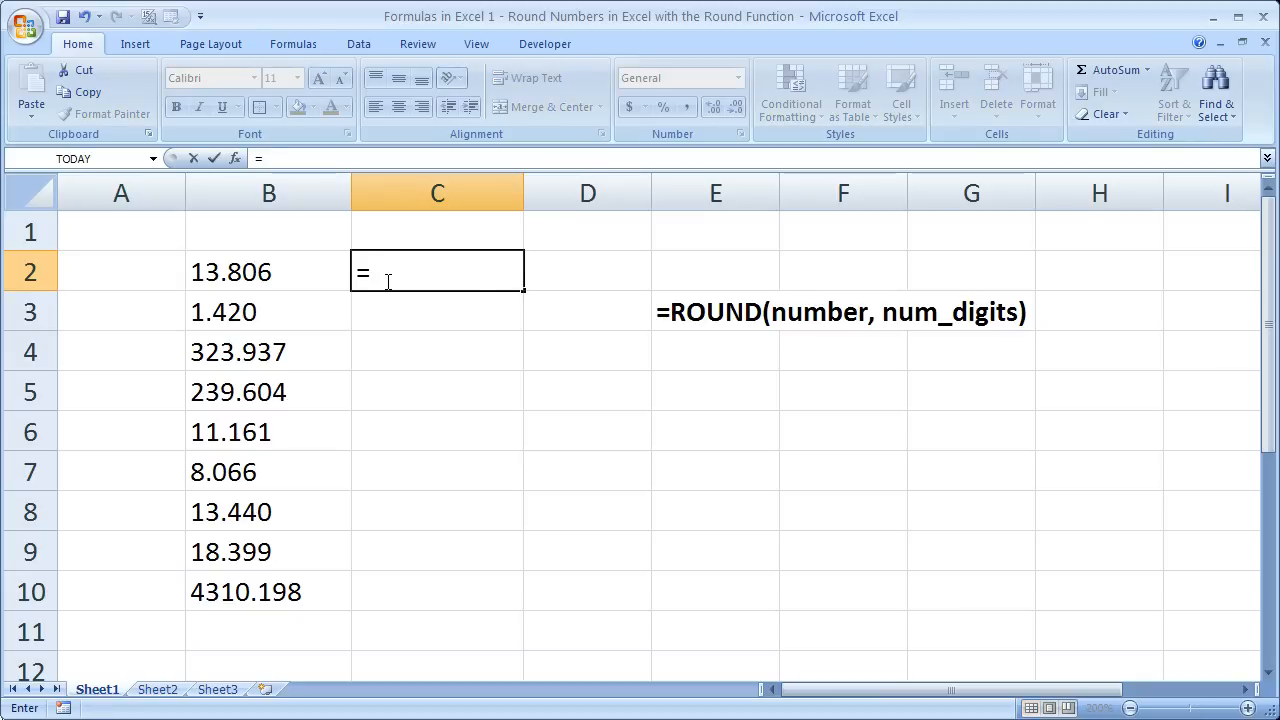
pyautogui.write('round(')
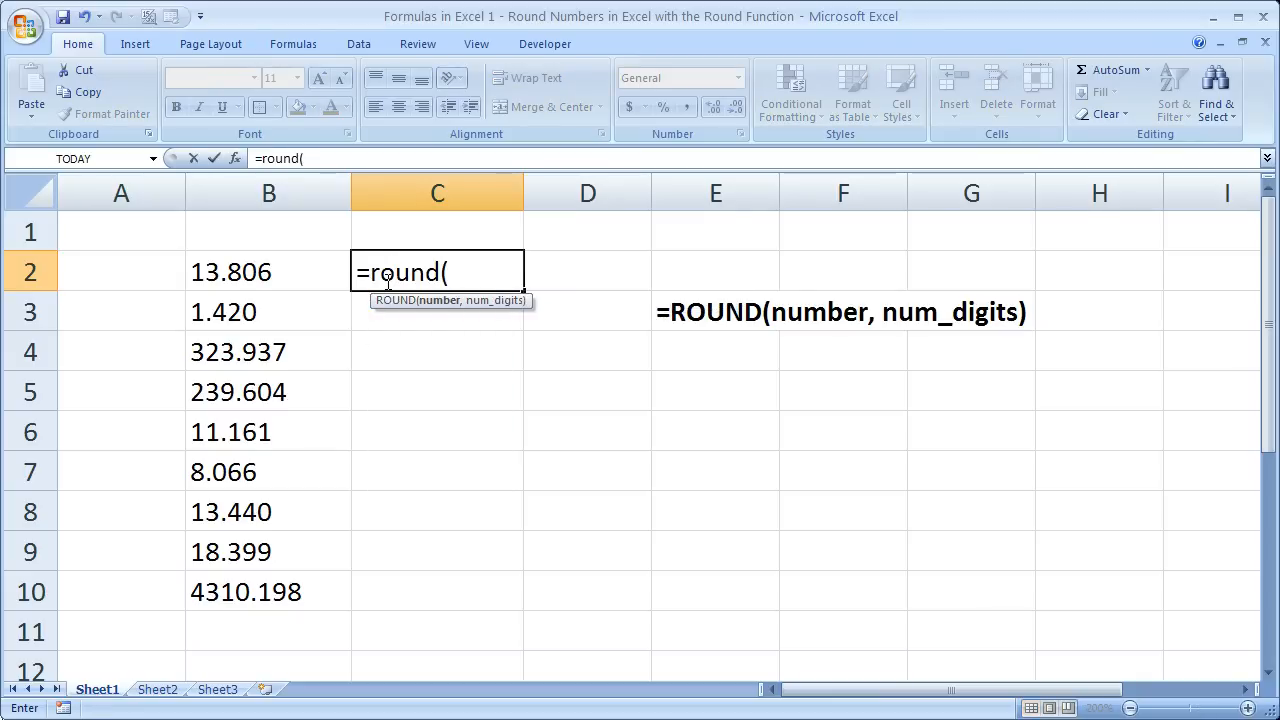
pyautogui.moveTo(261, 266)
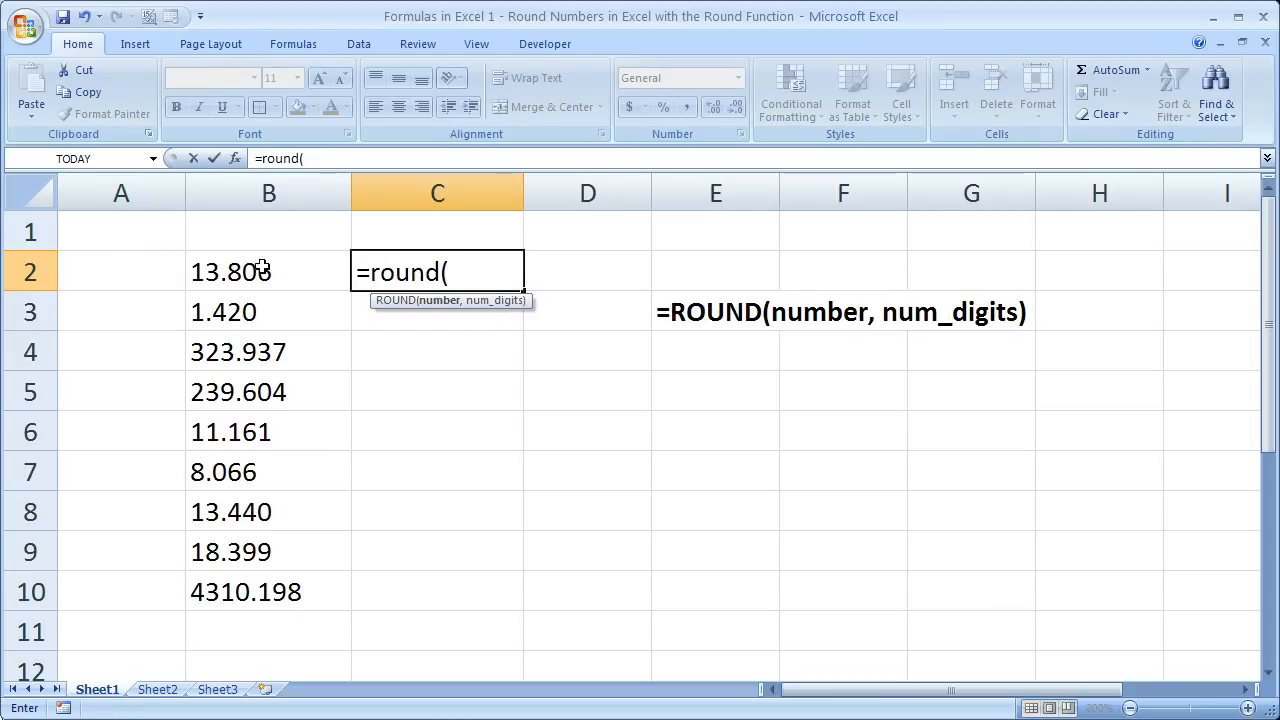
pyautogui.click(268, 271)
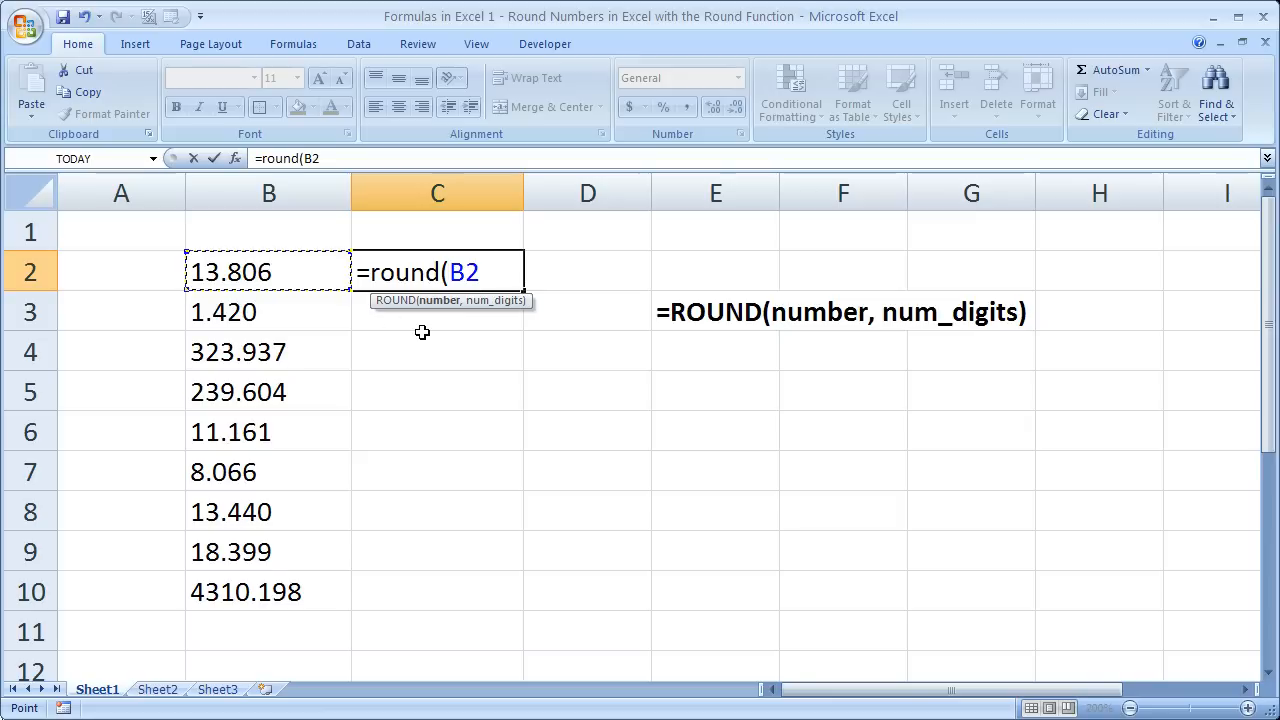
pyautogui.write(',')
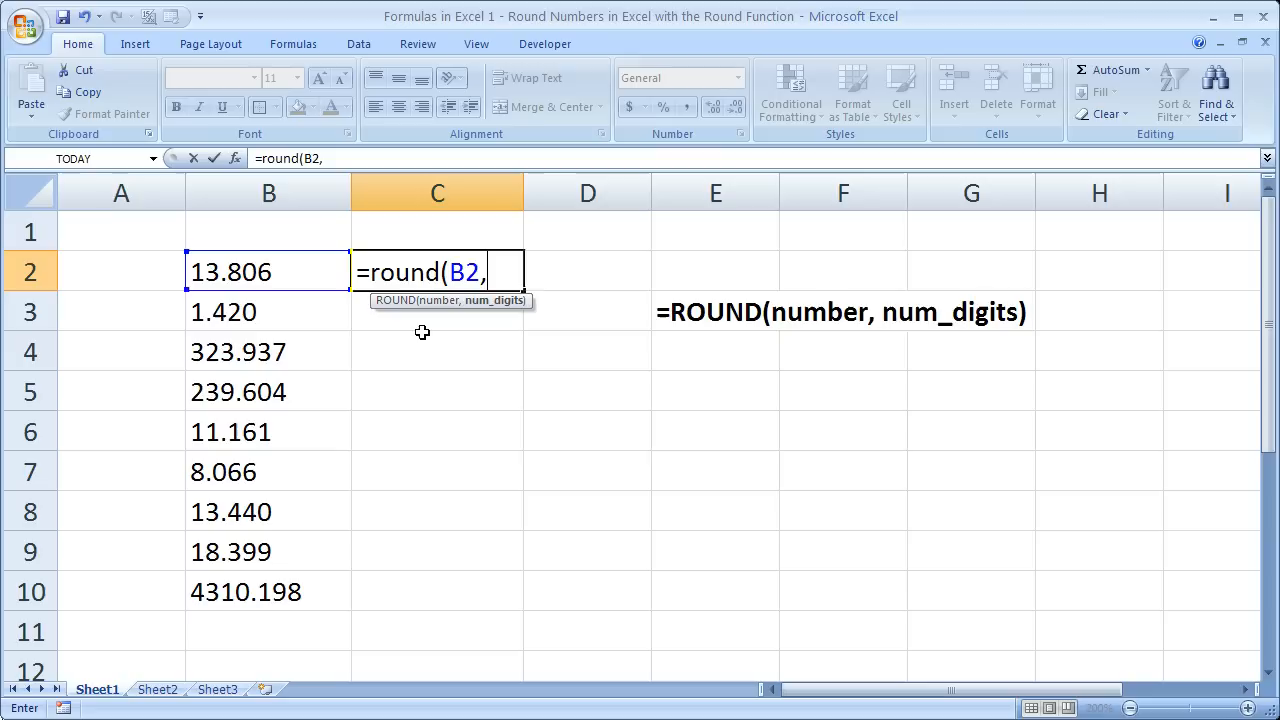
pyautogui.write('2')
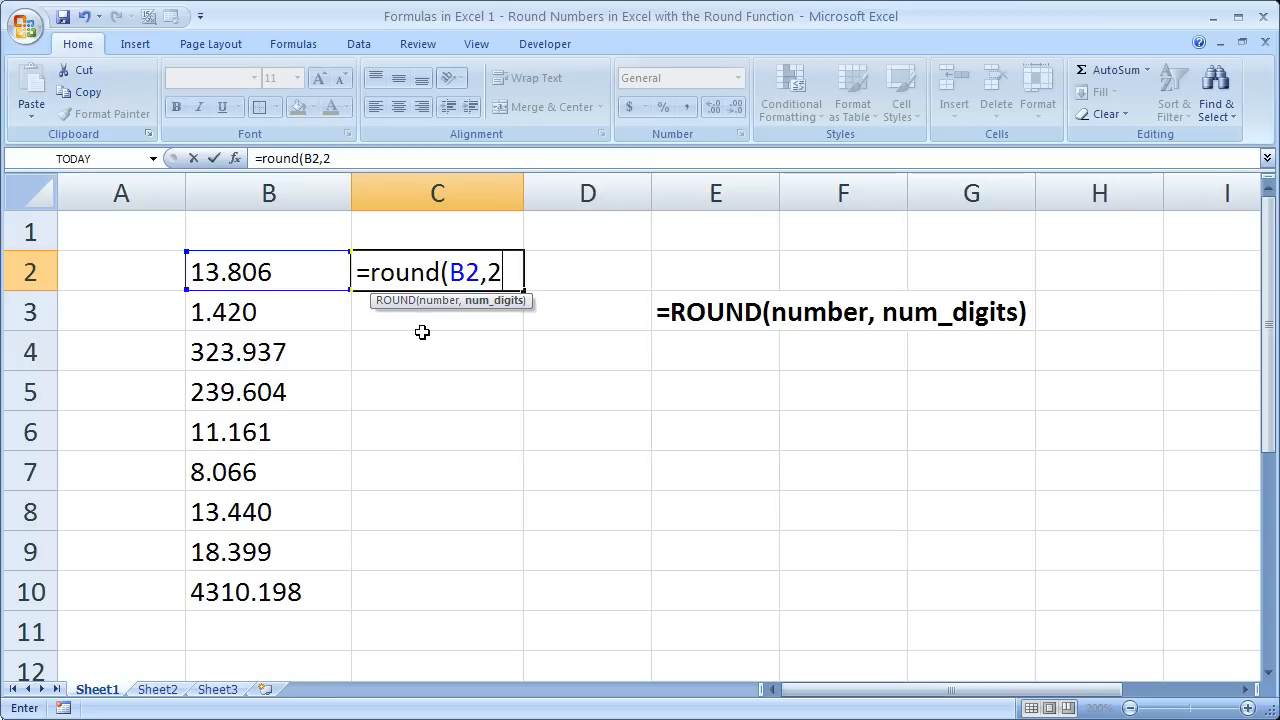
pyautogui.write(')')
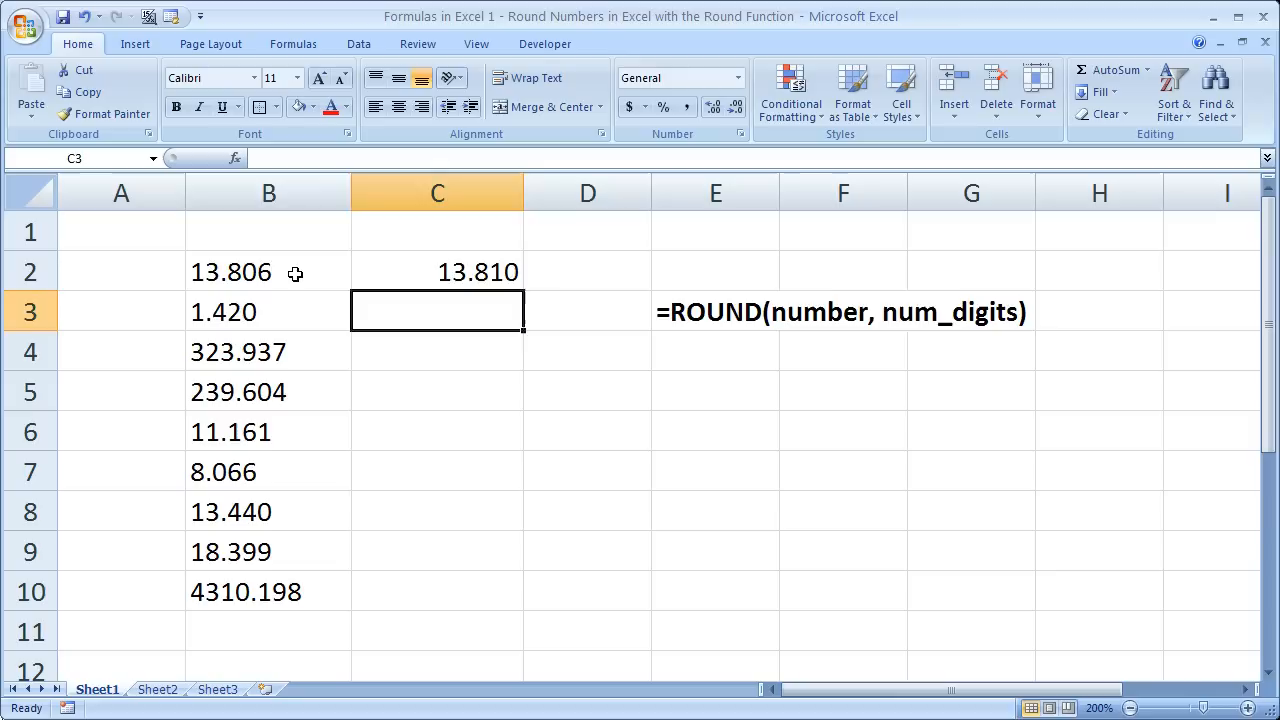
# Increase B2's decimals to show 13.8064149, check C2's formula, then select C3.
pyautogui.click(268, 271)
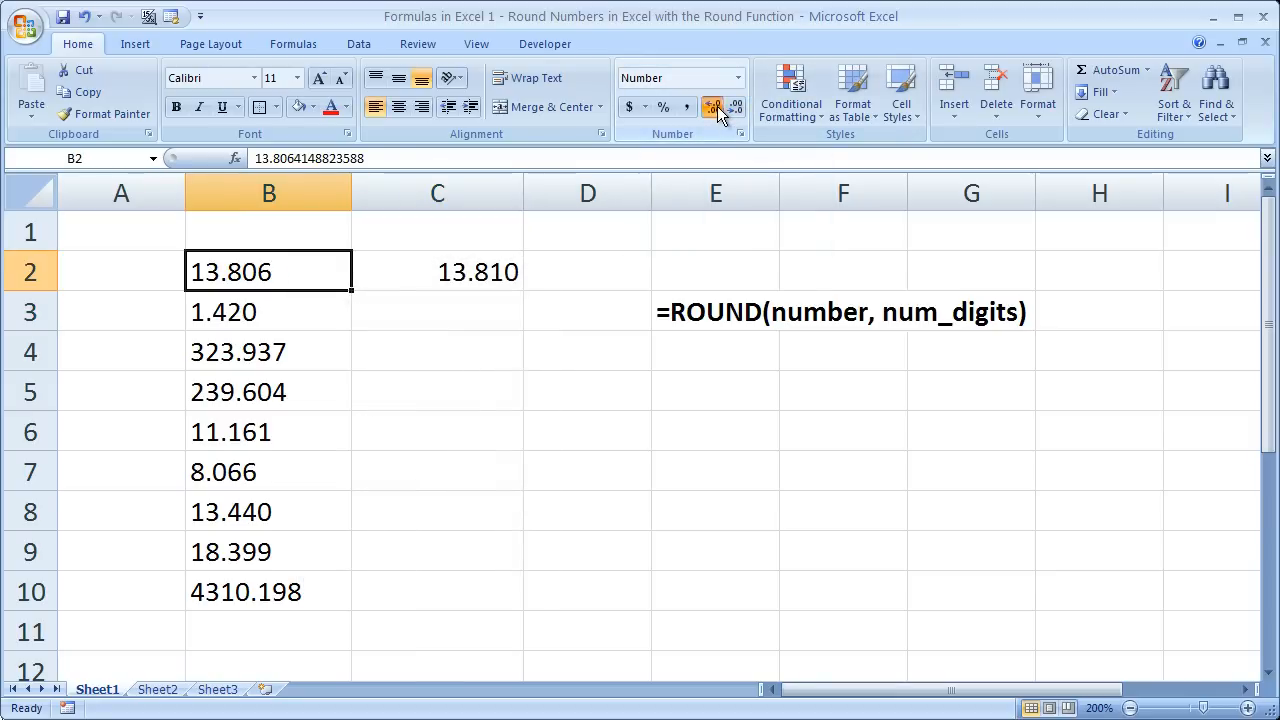
pyautogui.click(713, 105)
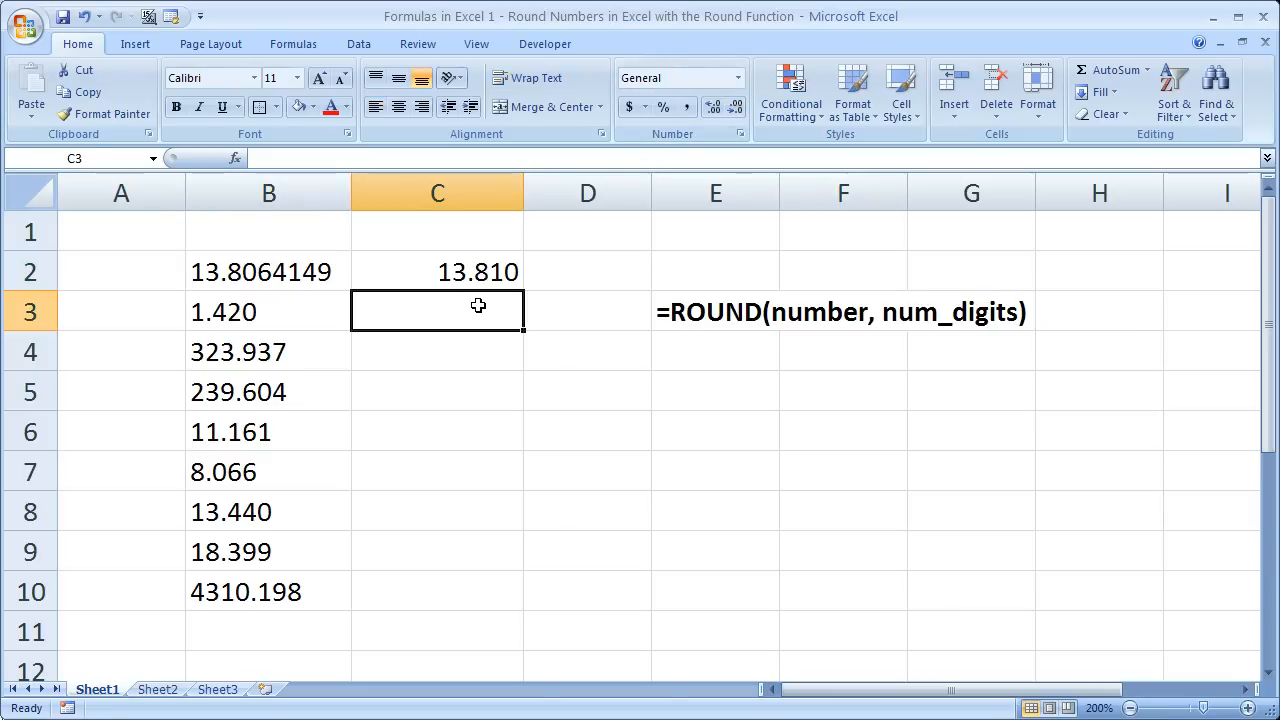
pyautogui.click(437, 271)
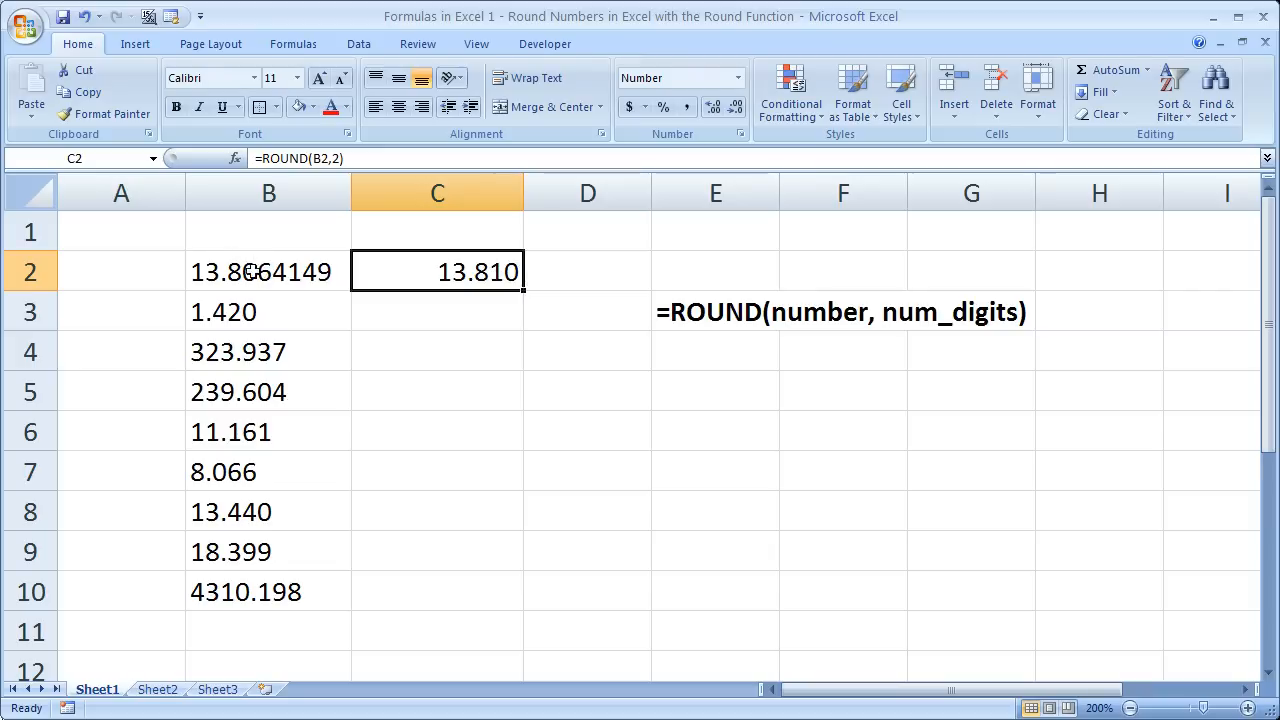
pyautogui.moveTo(467, 319)
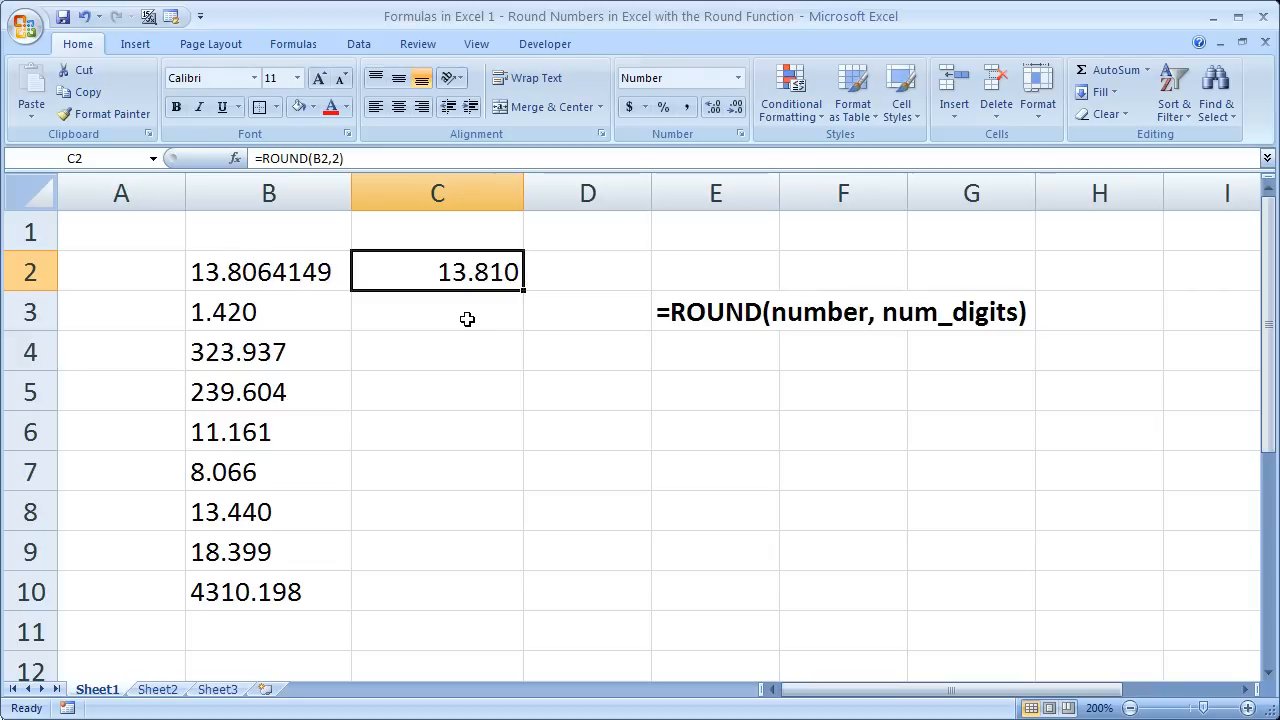
pyautogui.click(437, 311)
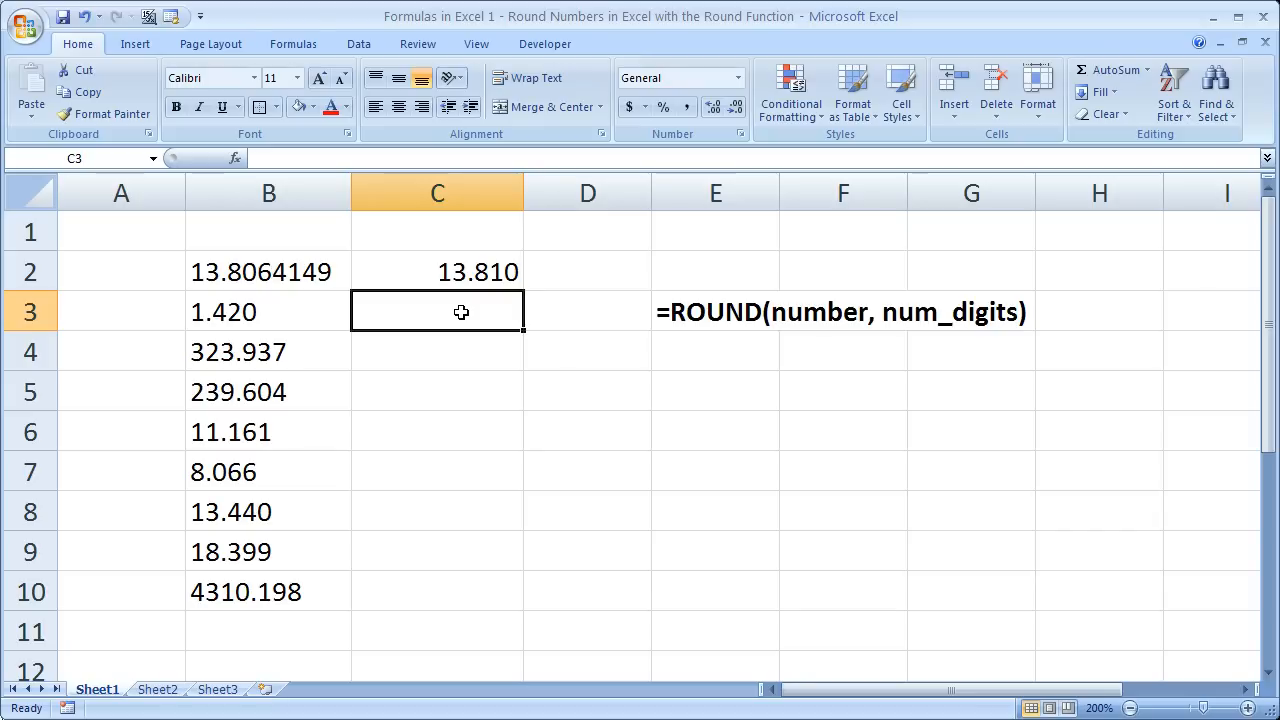
# Enter =ROUND(B3,0) in C3, giving 1.000, and start the next ROUND formula.
pyautogui.write('=')
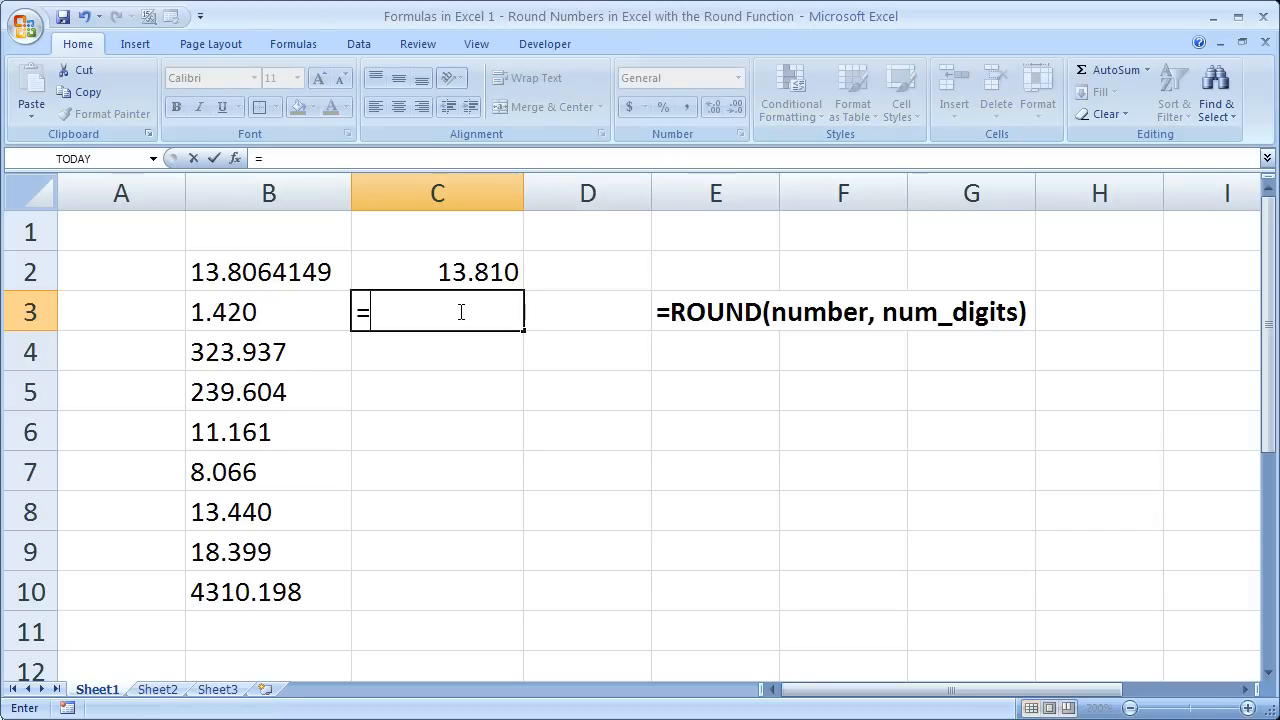
pyautogui.write('round')
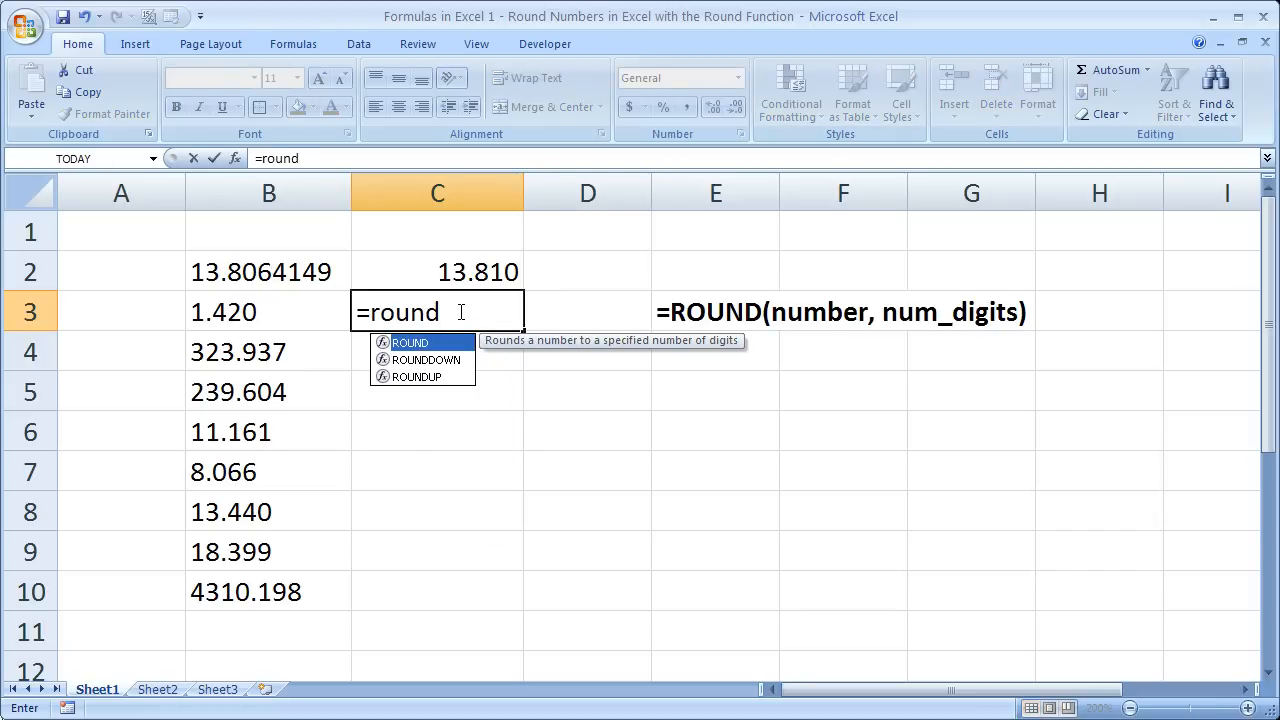
pyautogui.write('(')
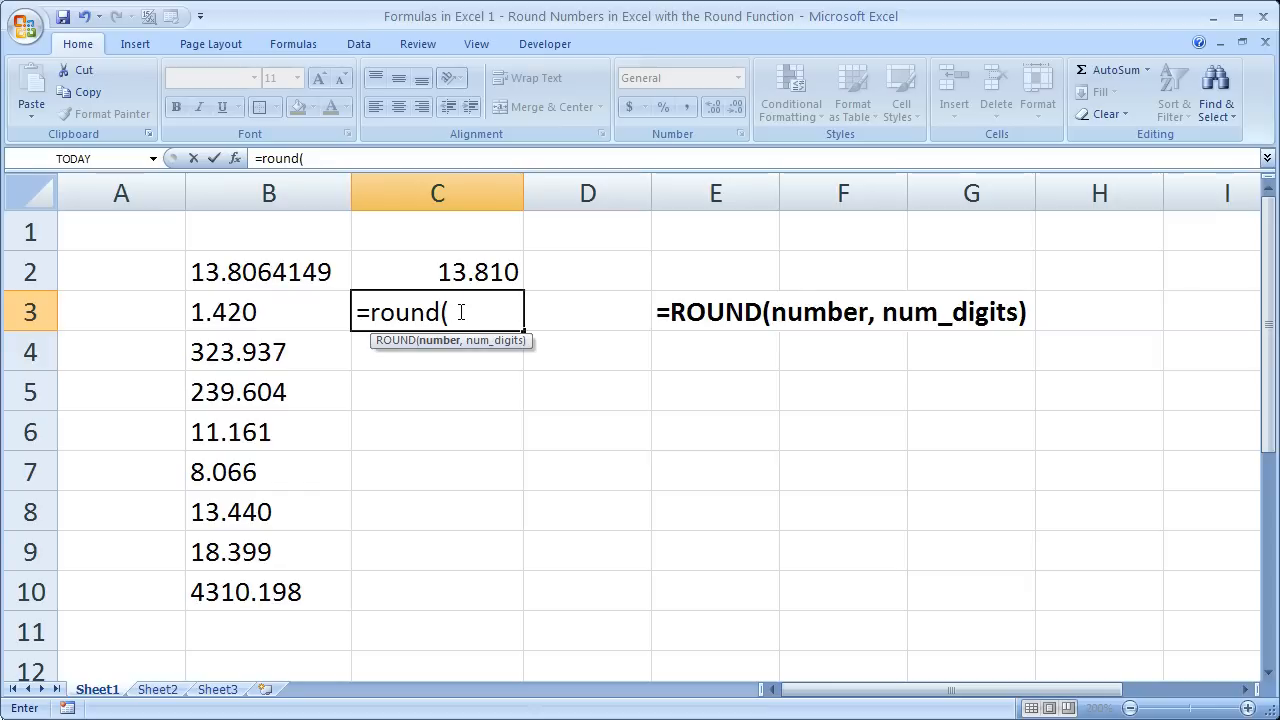
pyautogui.click(268, 311)
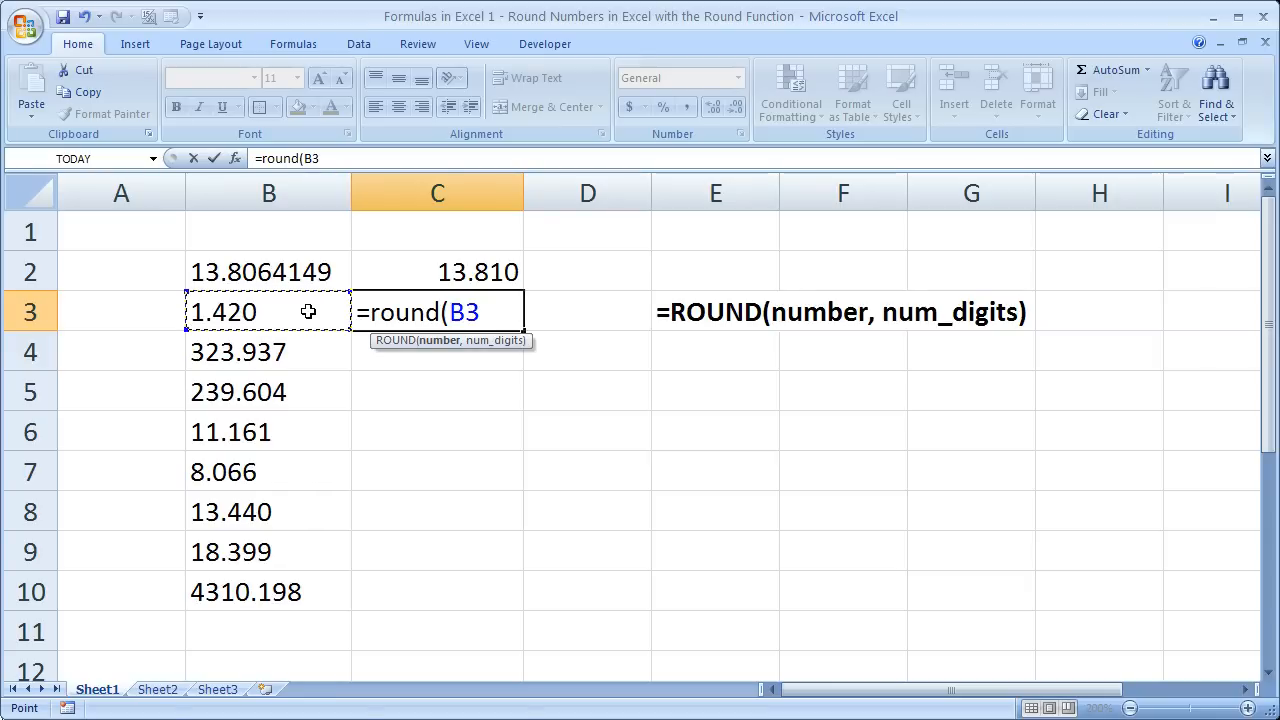
pyautogui.write(',')
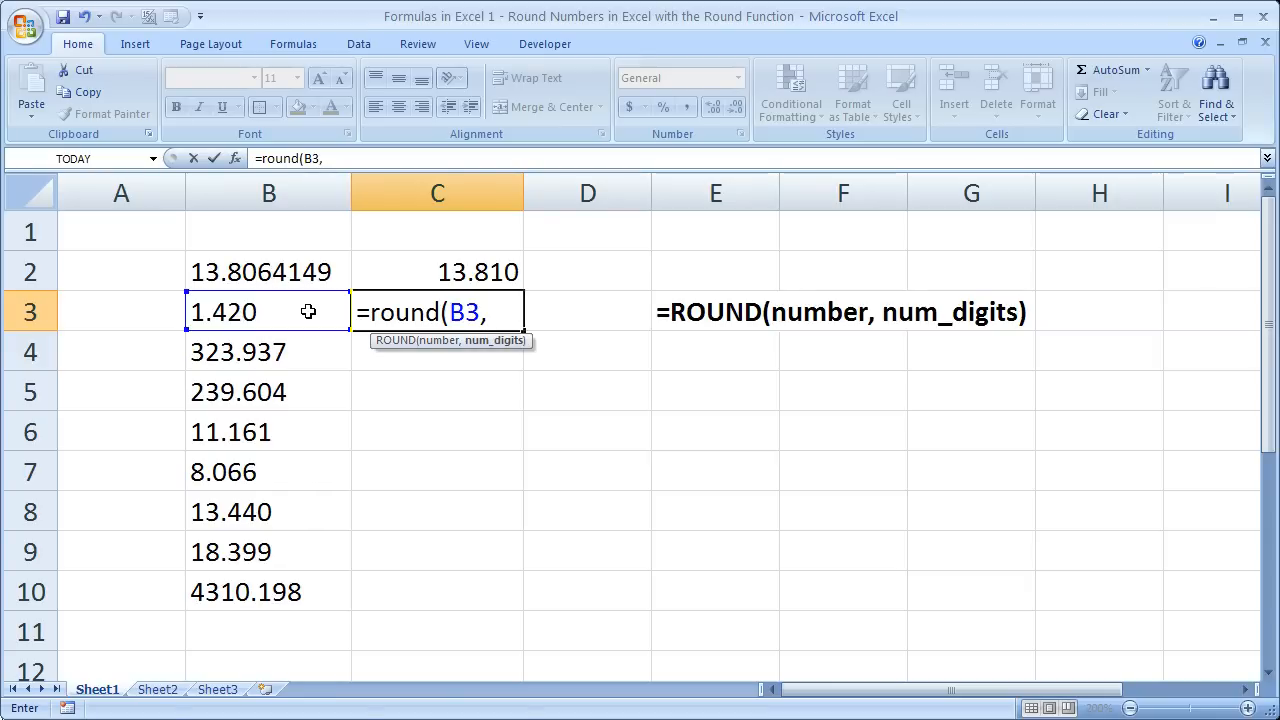
pyautogui.write('0')
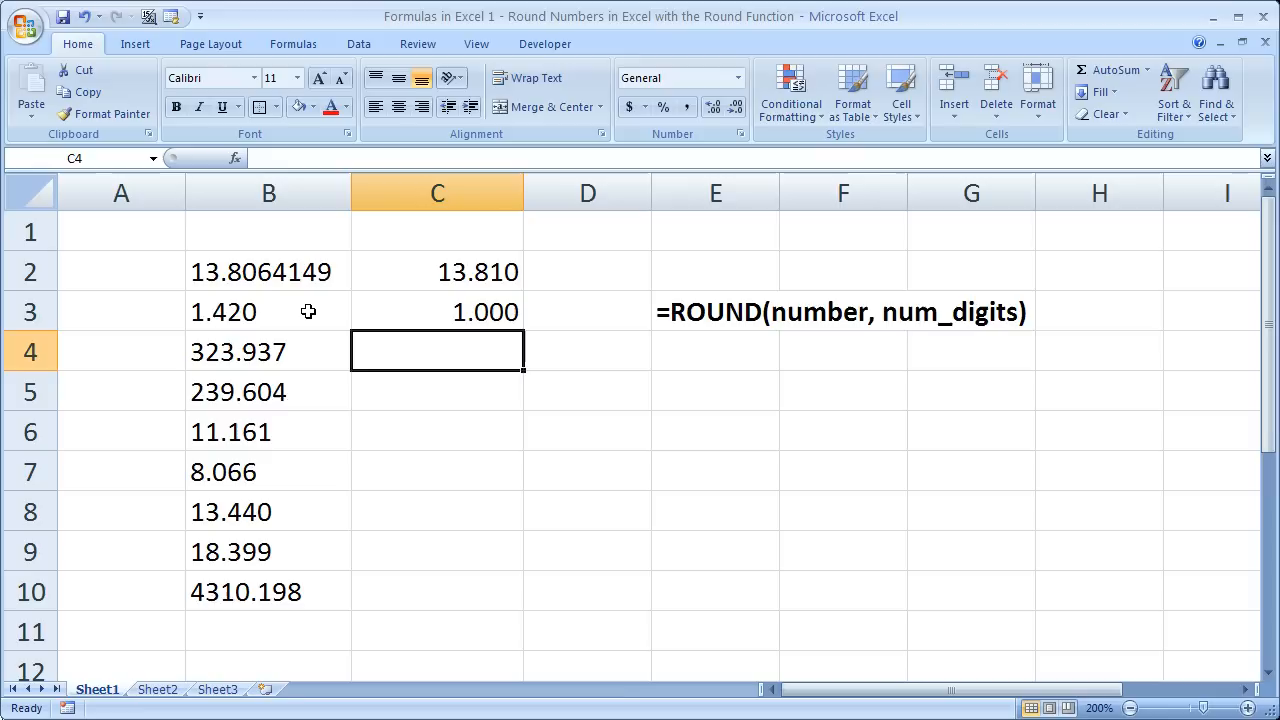
pyautogui.write('=round(')
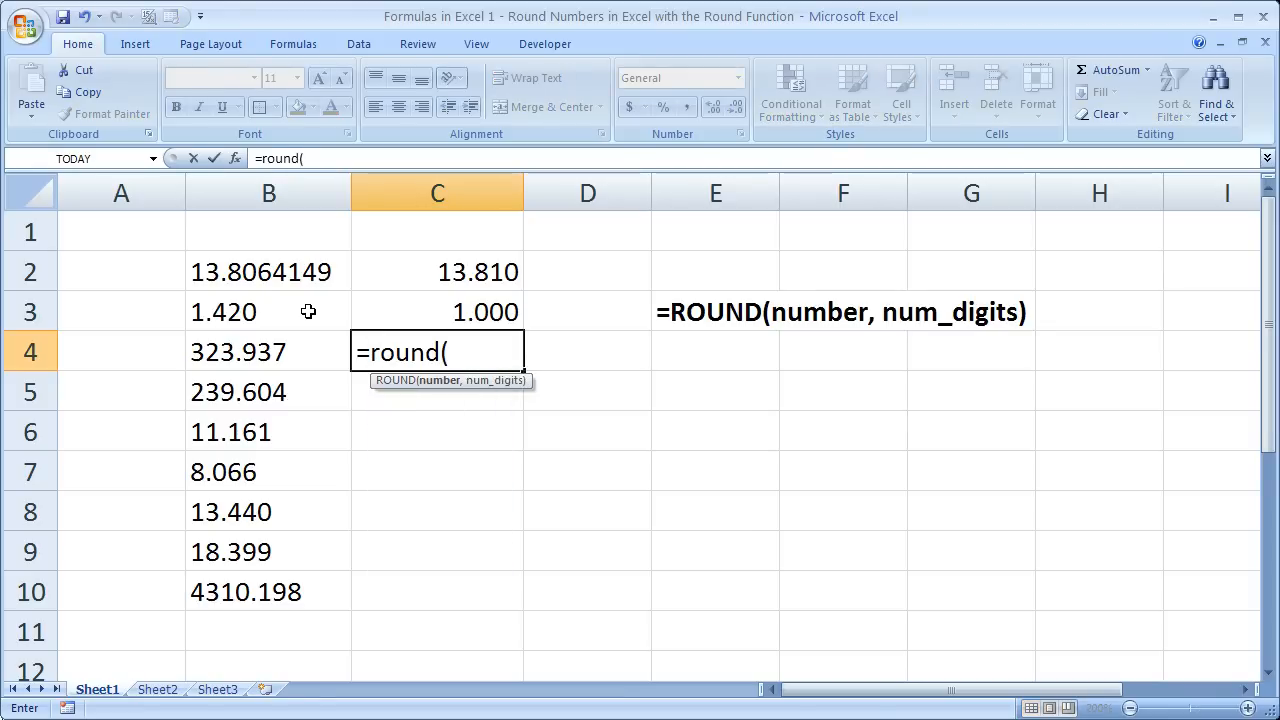
# Complete =ROUND(B4,1) in C4, rounding 323.937 to 323.900.
pyautogui.click(268, 351)
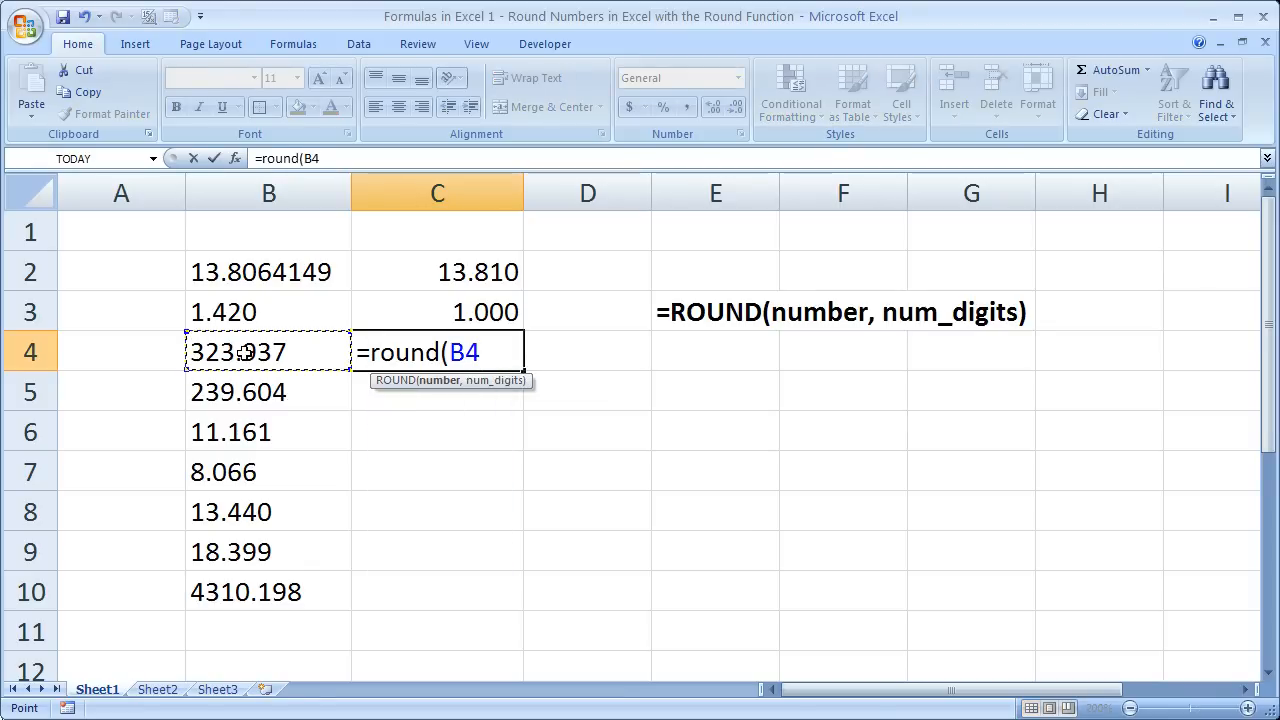
pyautogui.write(',')
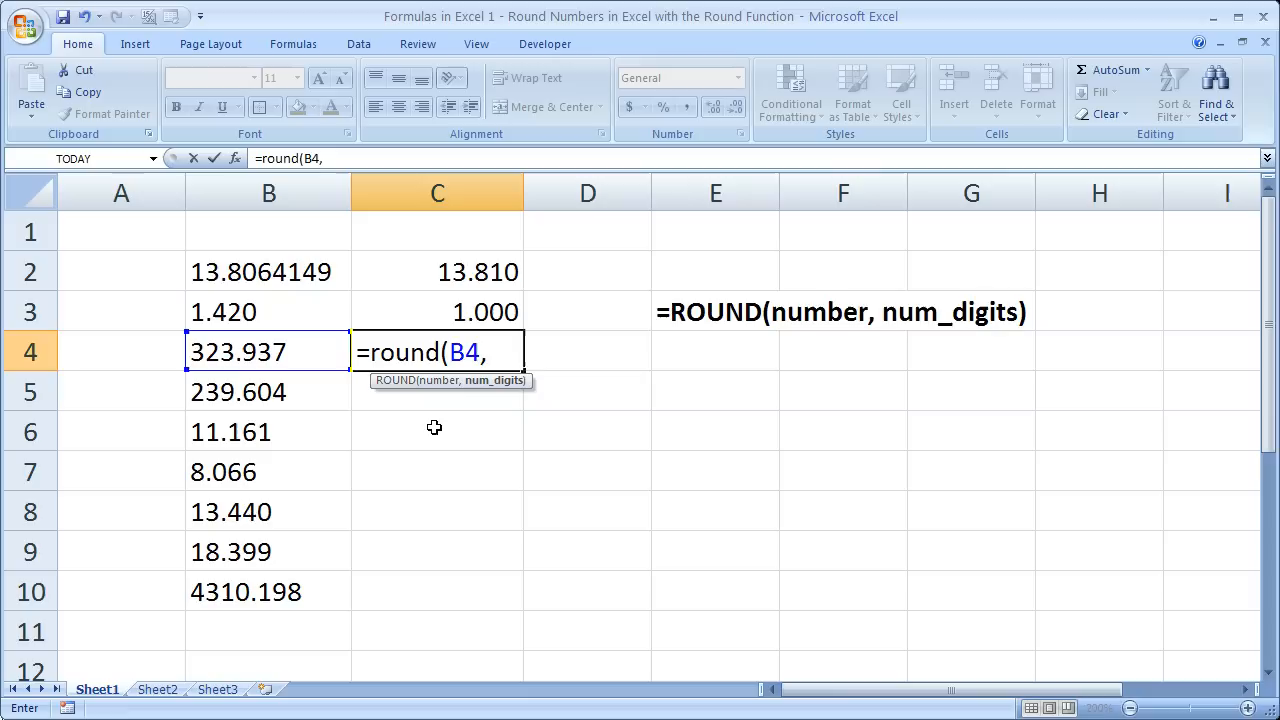
pyautogui.write('1)')
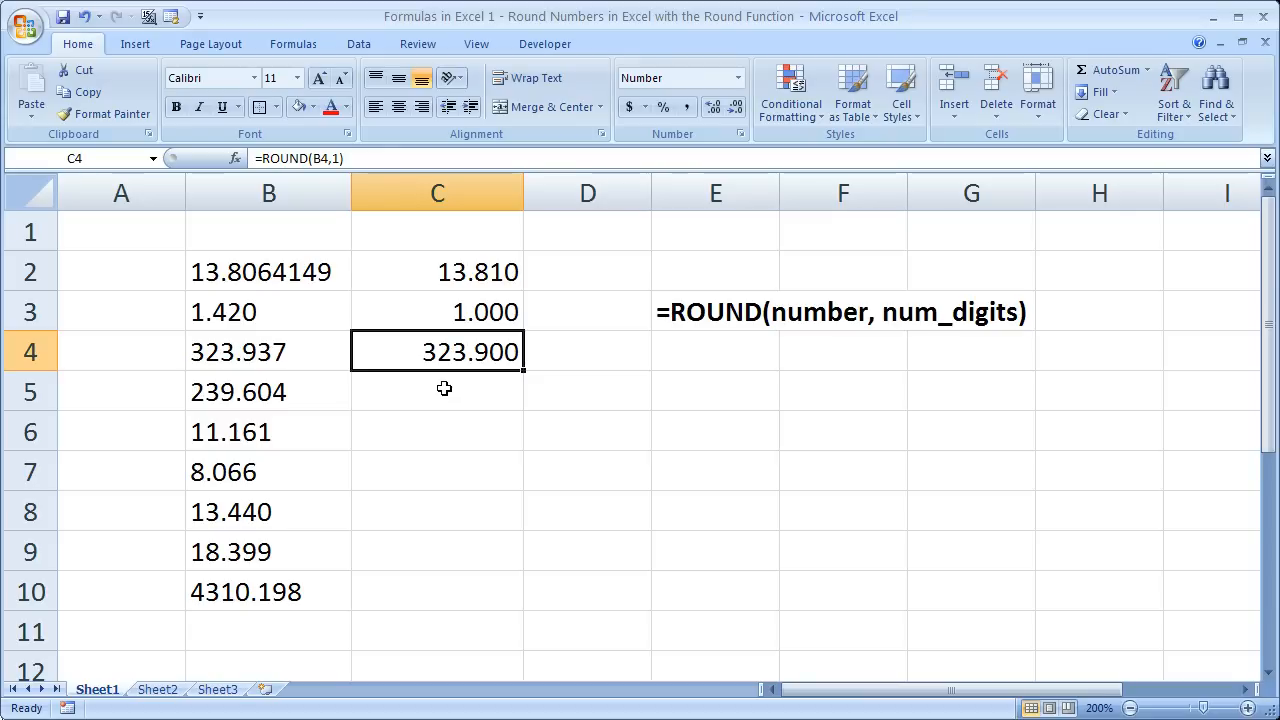
# Enter =ROUND(B5,0) in C5, showing 240.000, and check the formula.
pyautogui.click(437, 391)
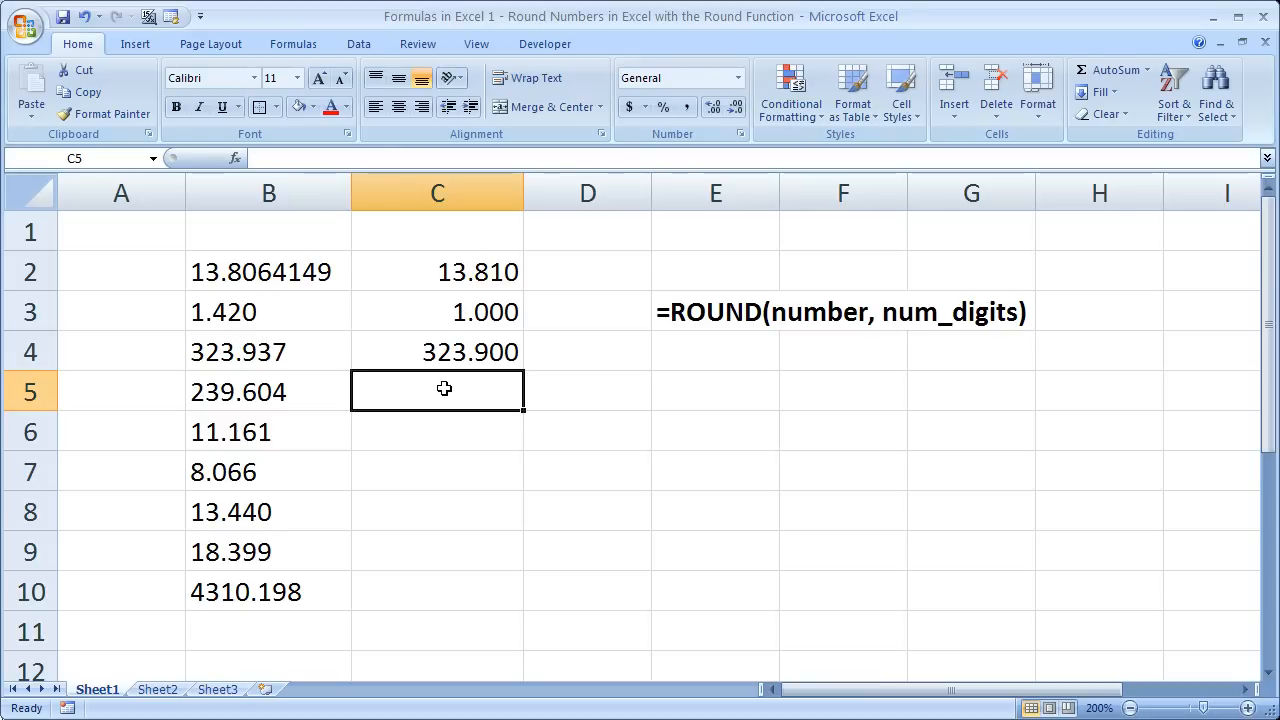
pyautogui.write('=round')
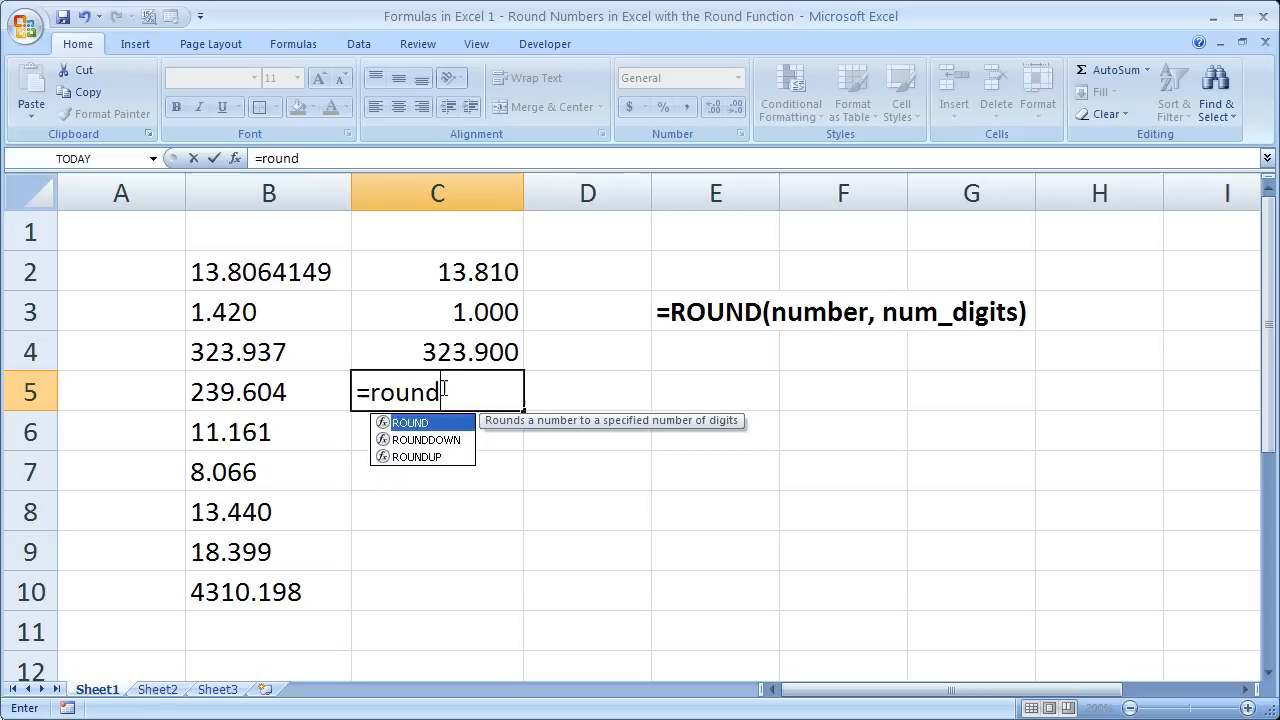
pyautogui.click(268, 391)
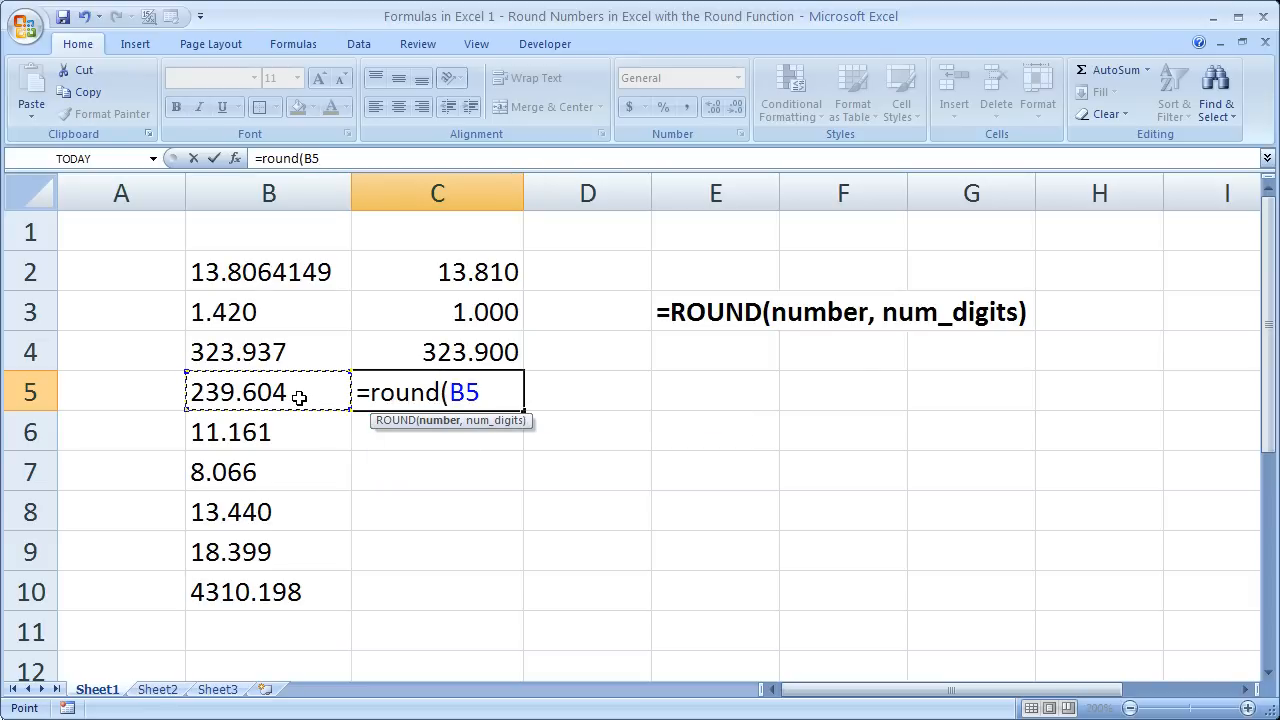
pyautogui.write(',0)')
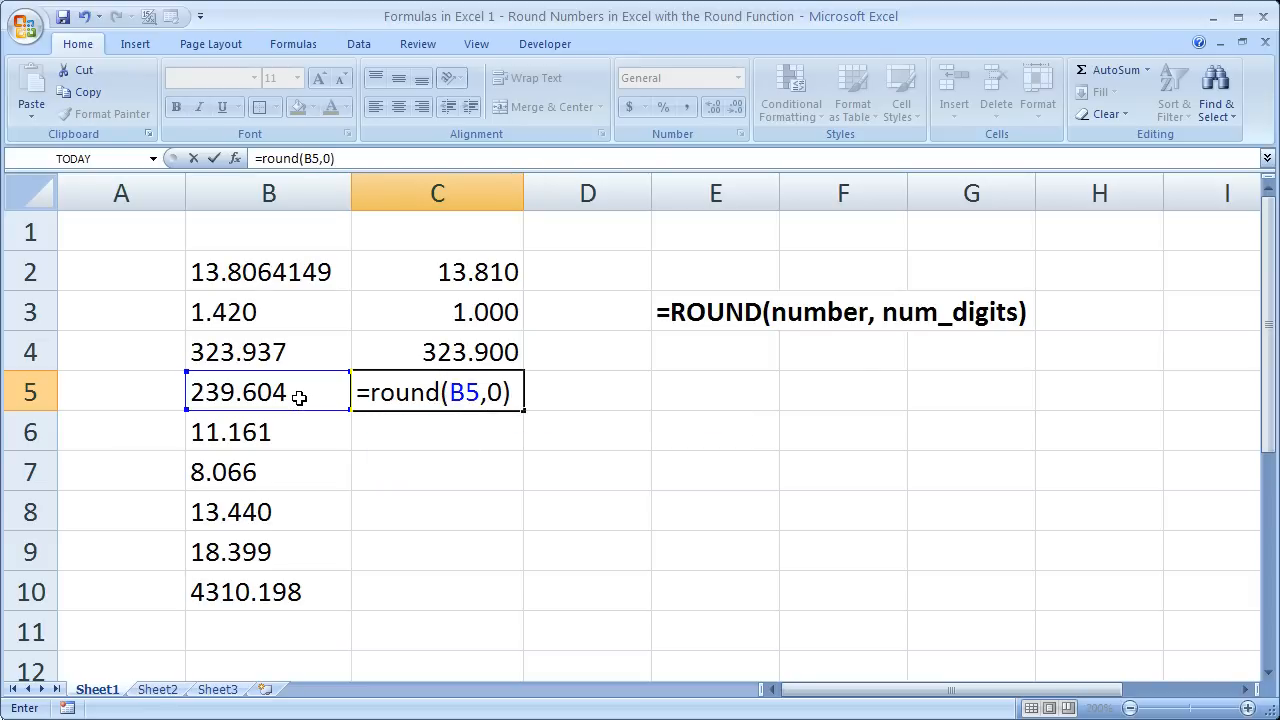
pyautogui.press('enter')
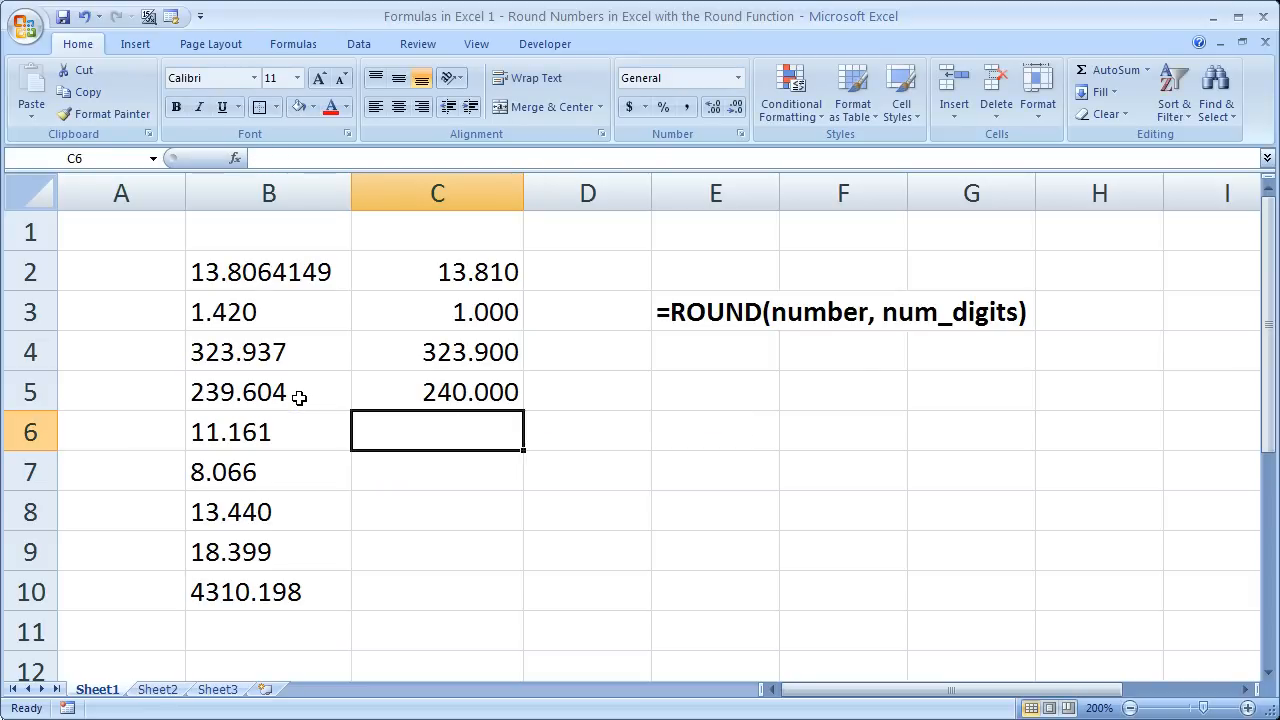
pyautogui.click(437, 391)
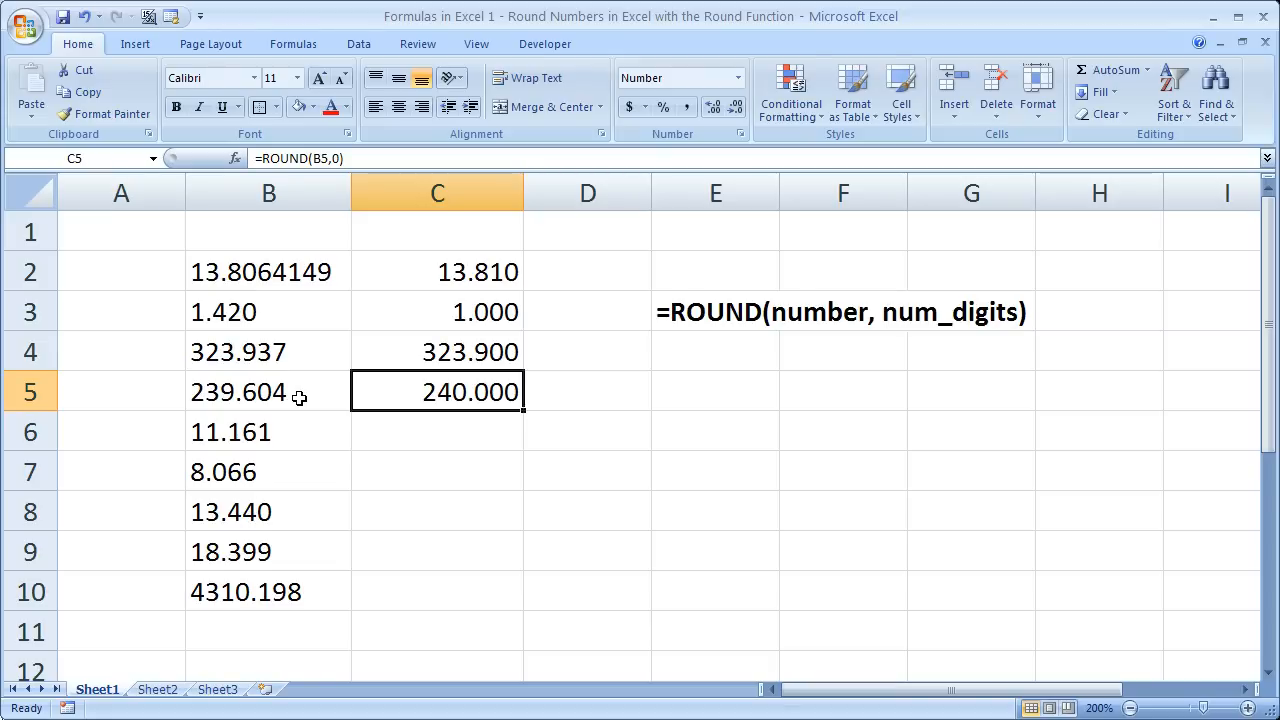
pyautogui.moveTo(262, 390)
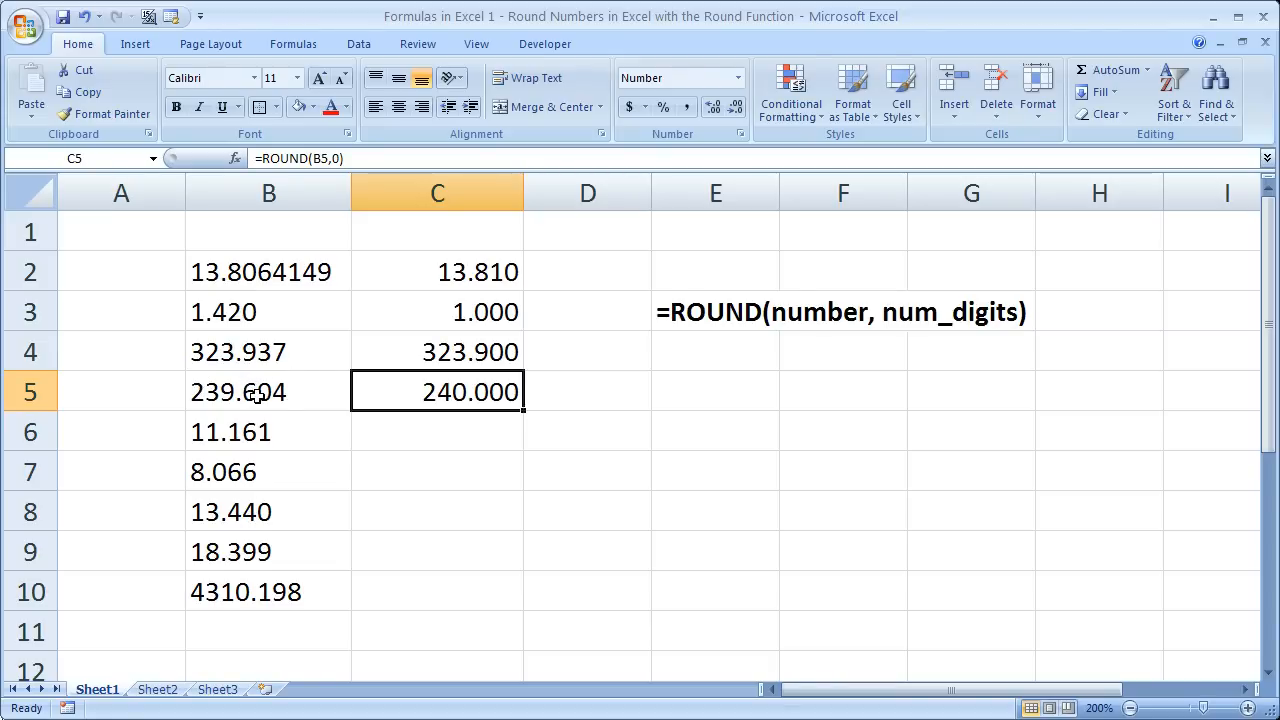
# Round 2311.161 in B6 to the nearest hundred with =ROUND(B6,-2), giving 2300.000.
pyautogui.click(437, 431)
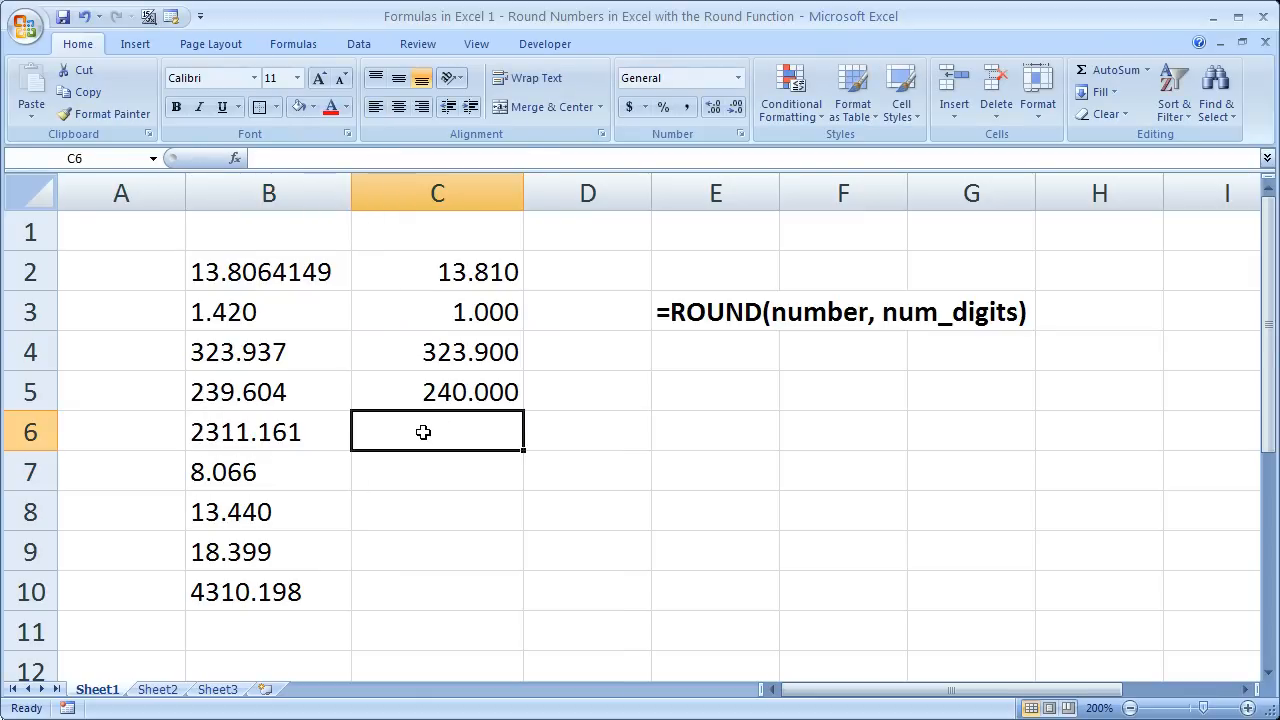
pyautogui.write('=')
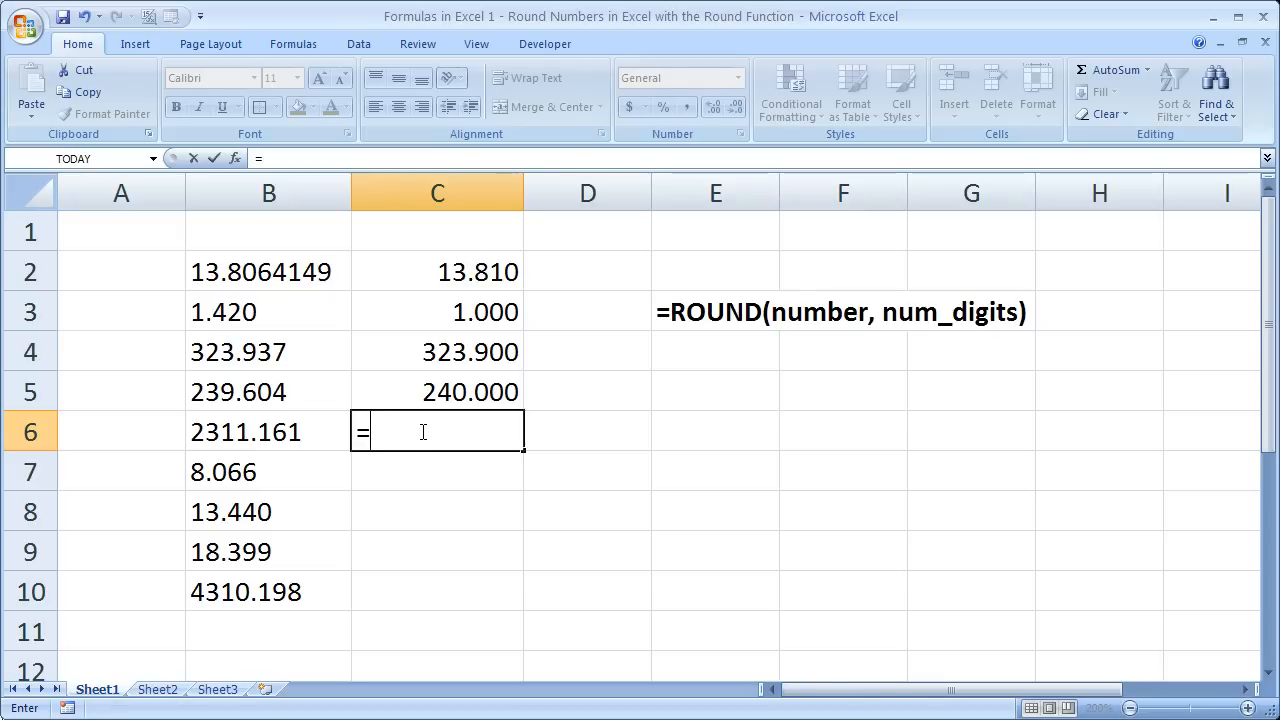
pyautogui.write('round(')
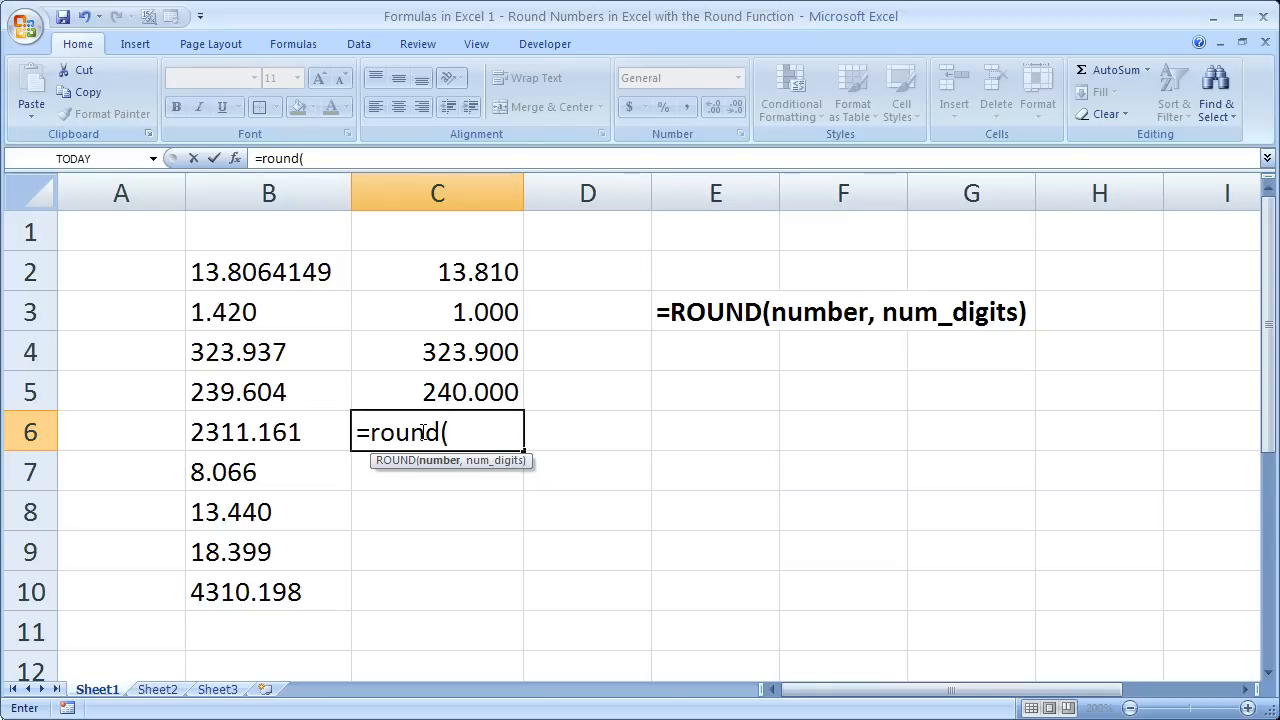
pyautogui.click(268, 431)
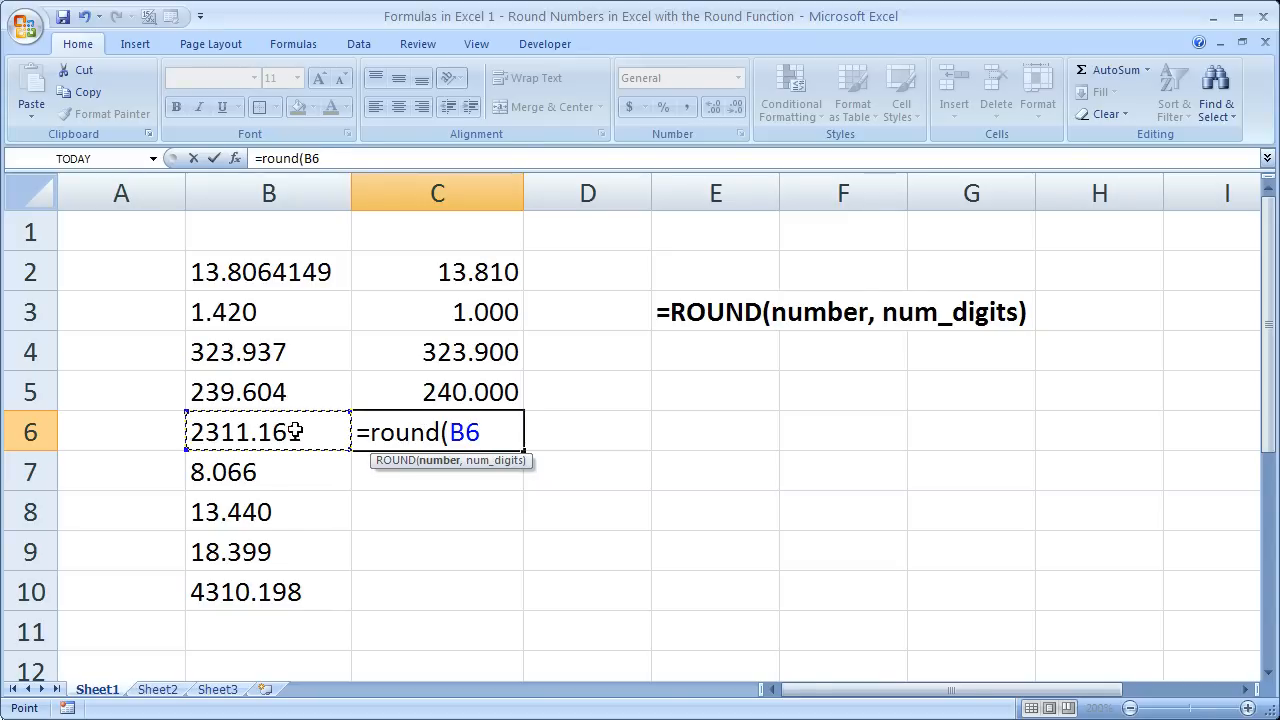
pyautogui.write(',')
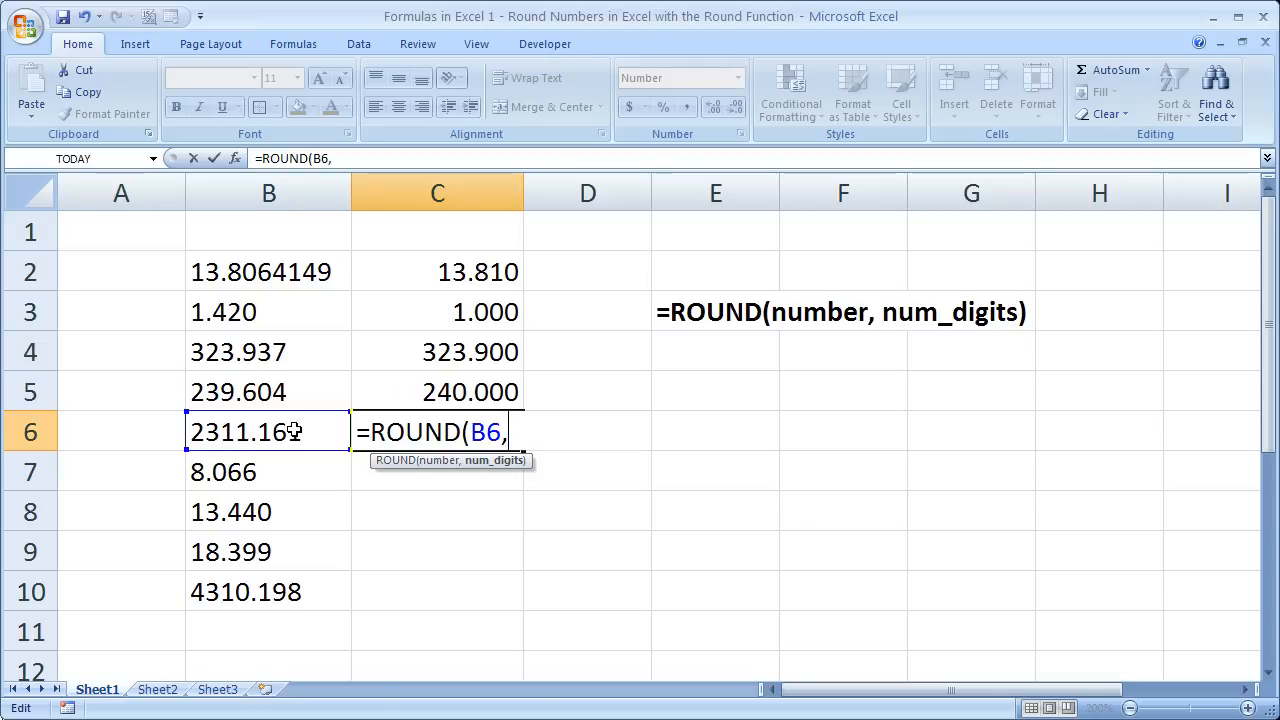
pyautogui.write('-2')
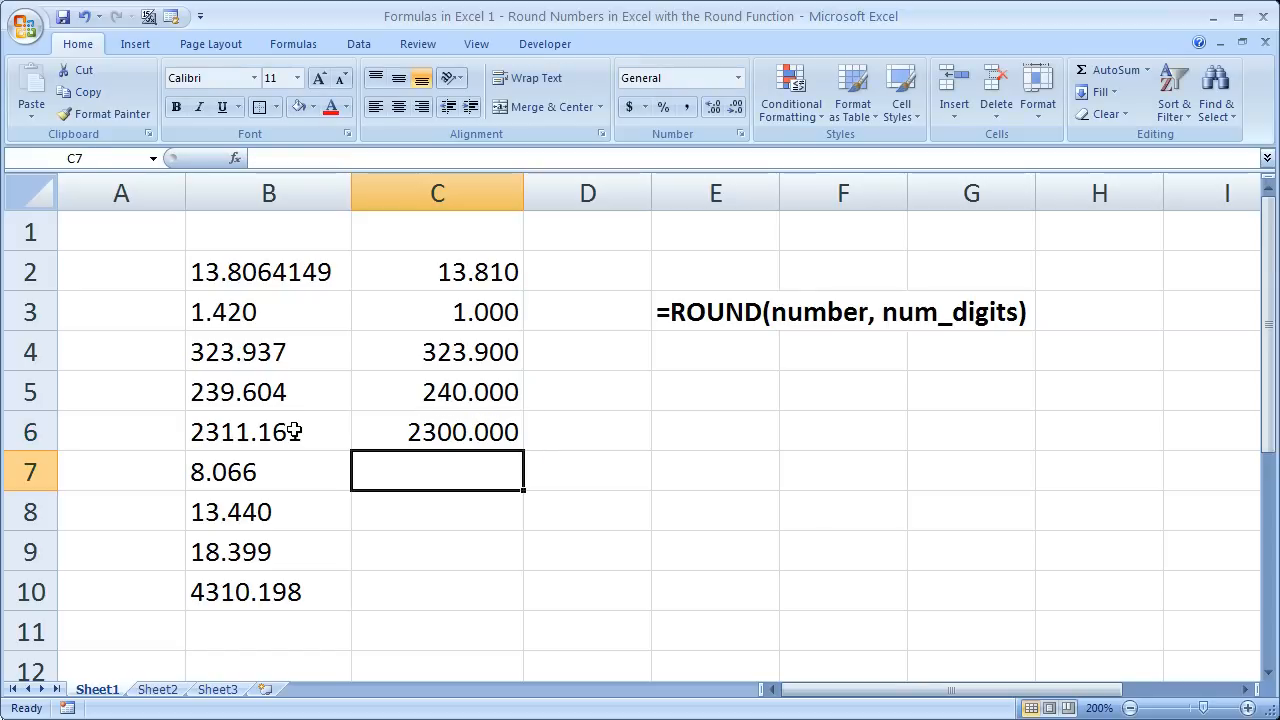
pyautogui.click(437, 432)
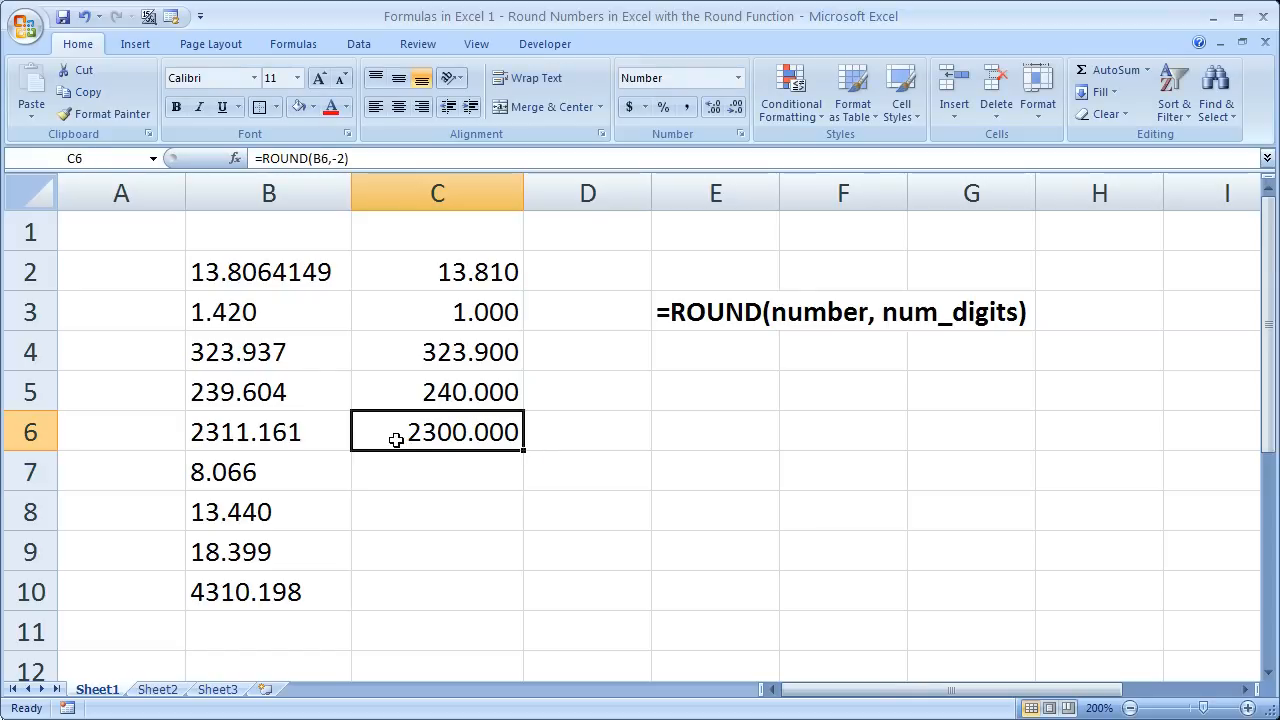
pyautogui.moveTo(392, 472)
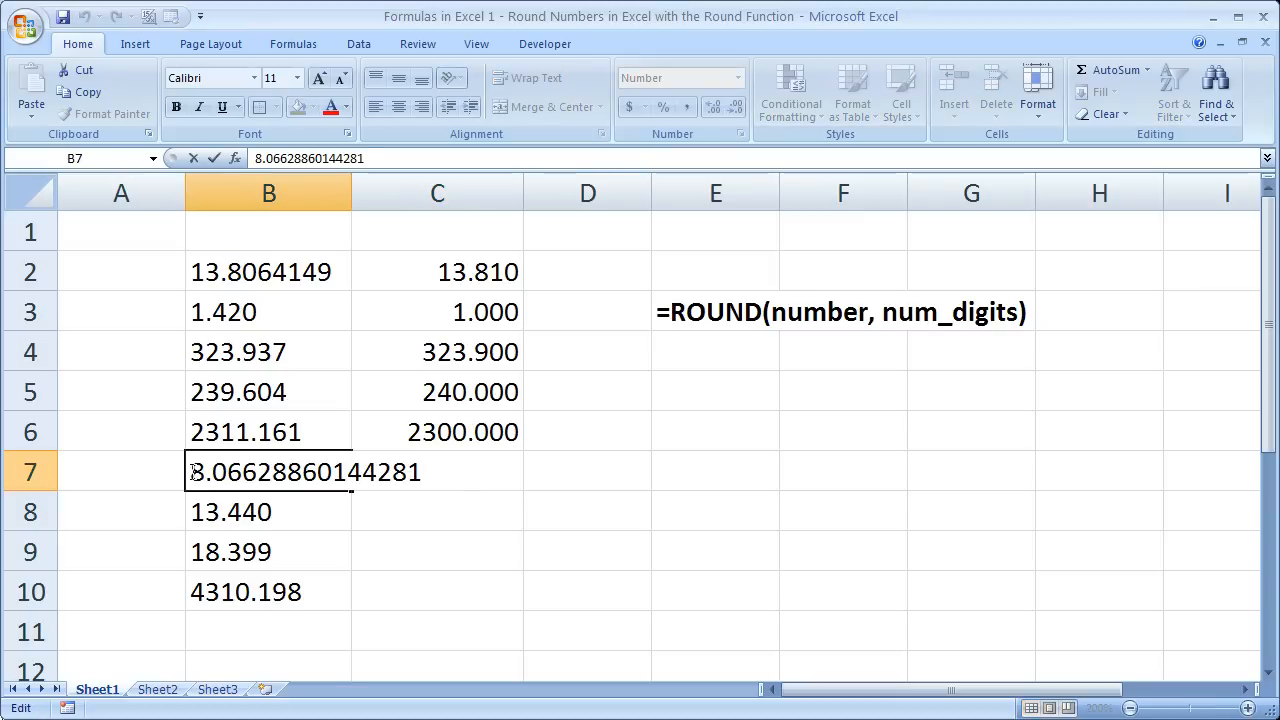
# Set B7 to 23318.066 and round it to the nearest ten with =ROUND(B7,-1), giving 23320.000.
pyautogui.write('23318.066')
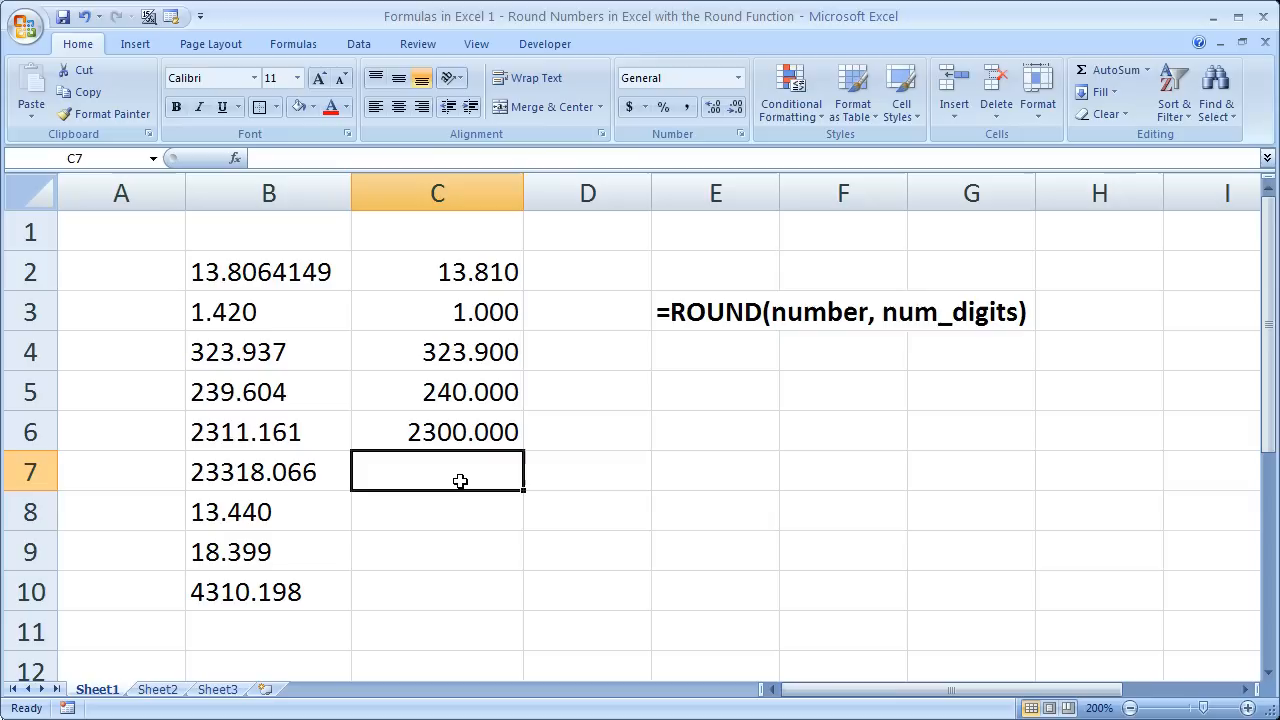
pyautogui.write('=round(')
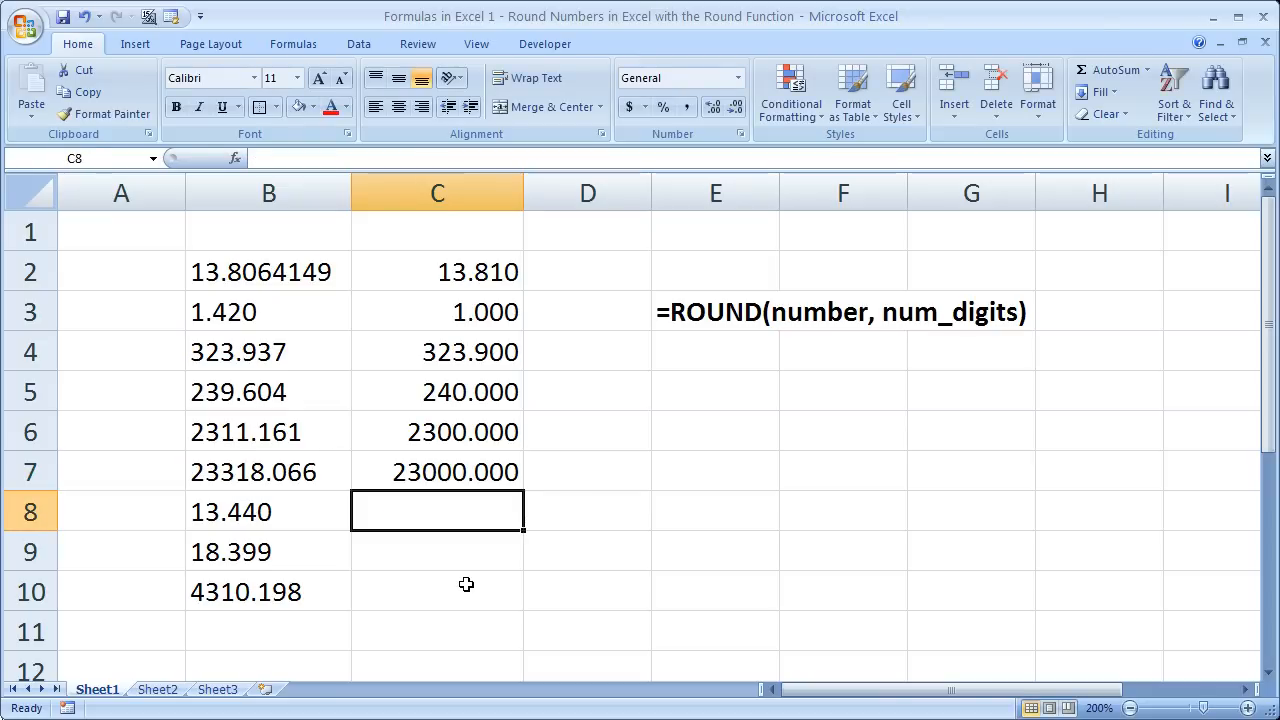
pyautogui.moveTo(455, 566)
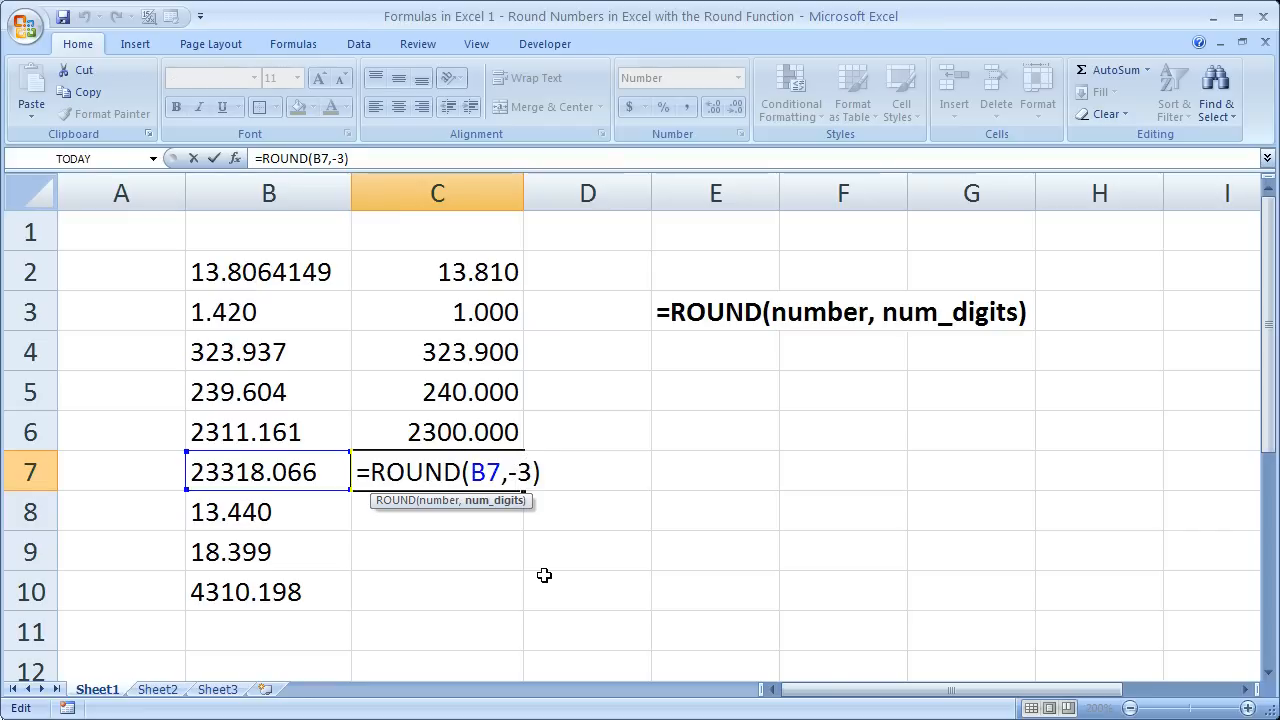
pyautogui.write('13')
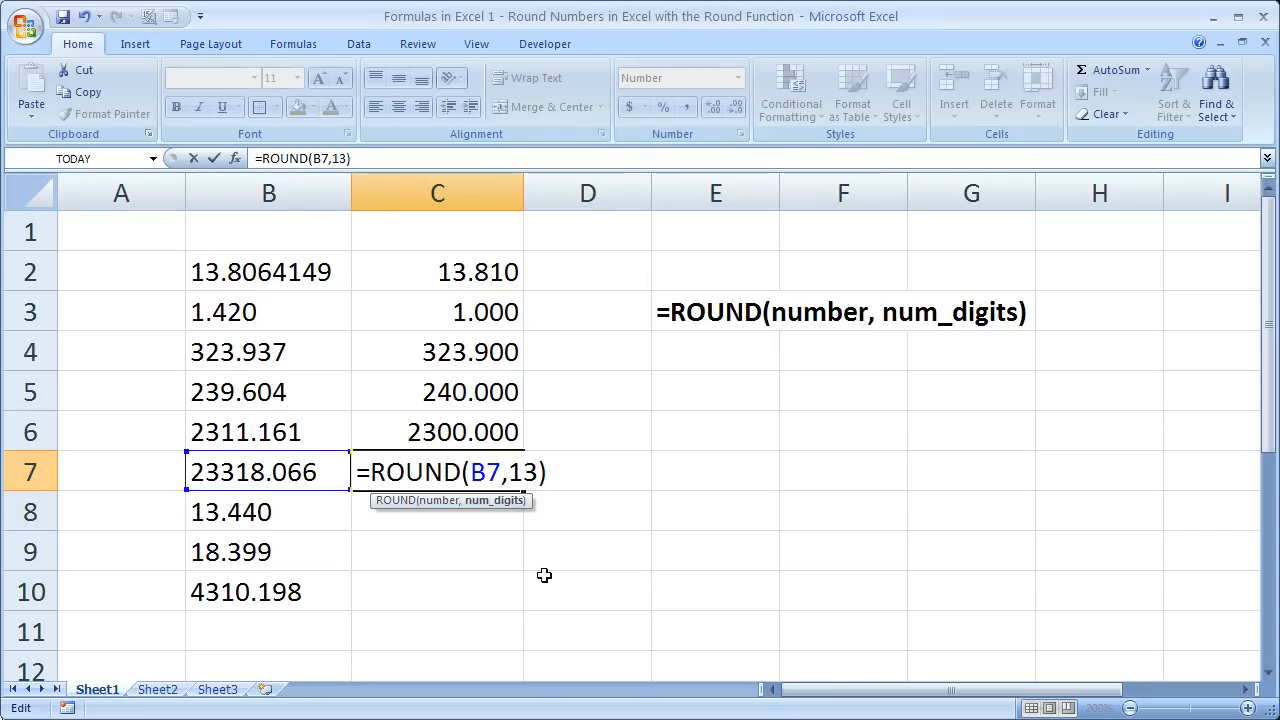
pyautogui.write('-1')
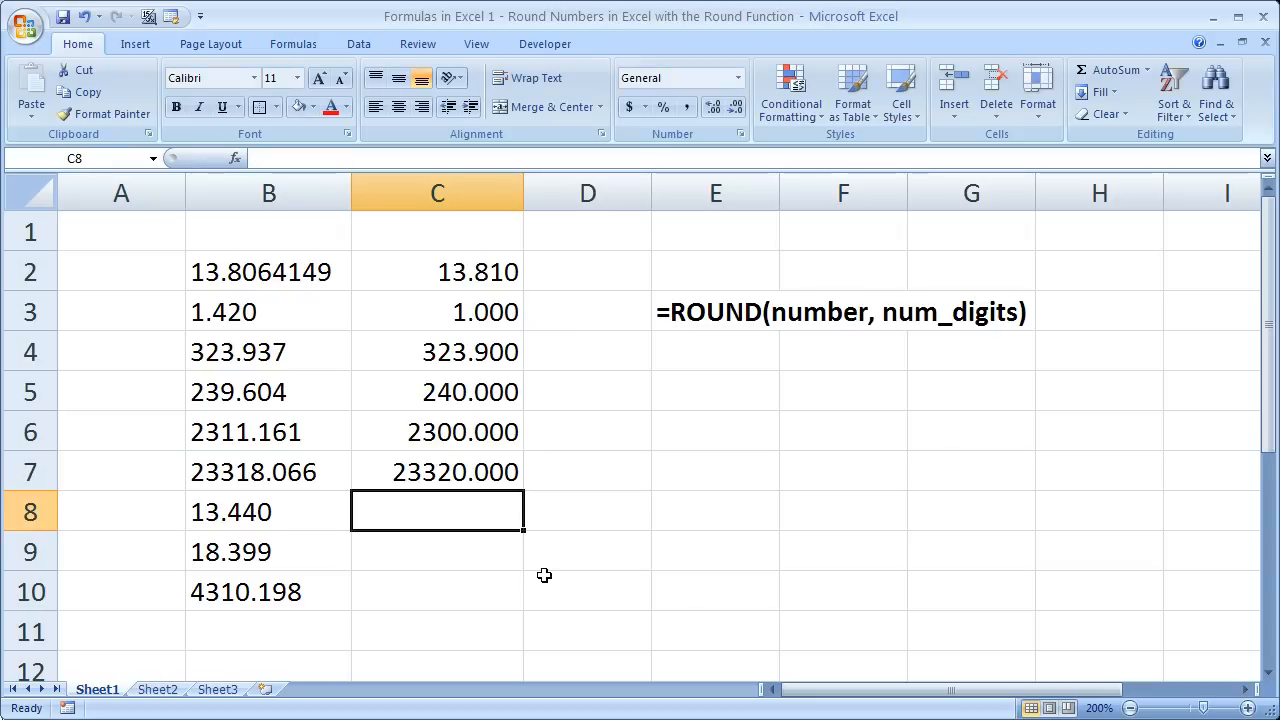
pyautogui.click(437, 471)
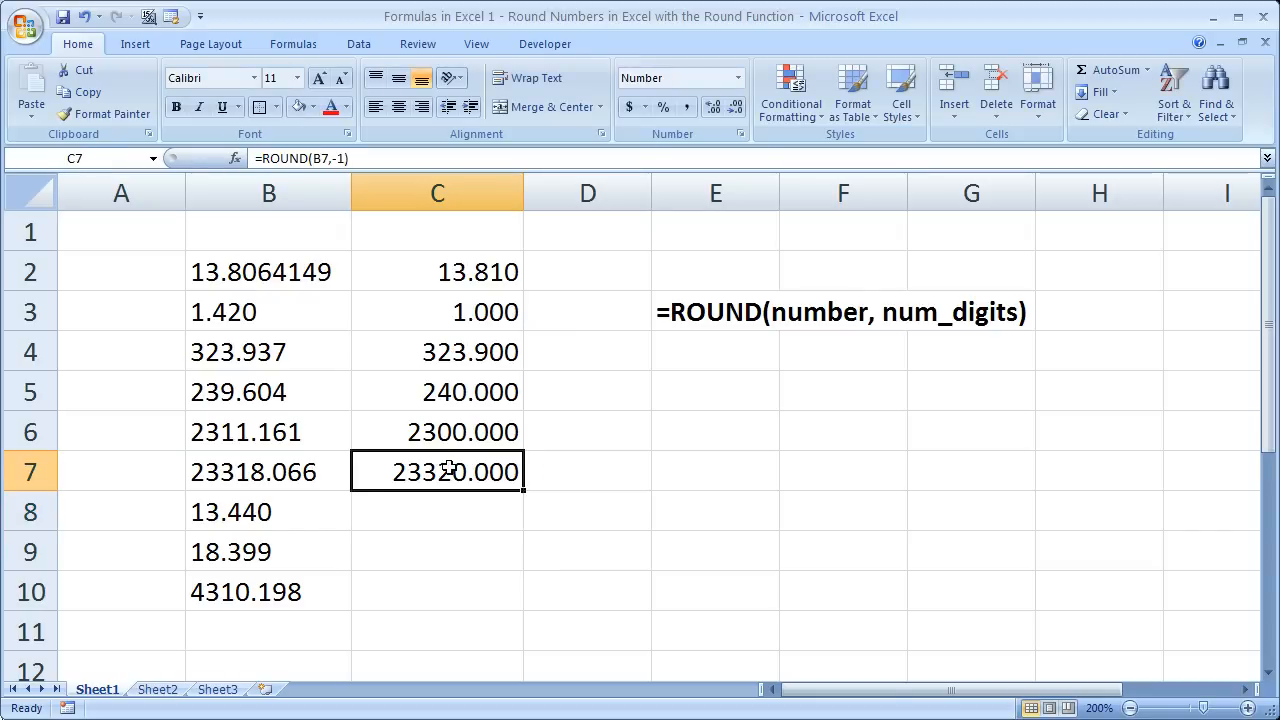
pyautogui.click(268, 471)
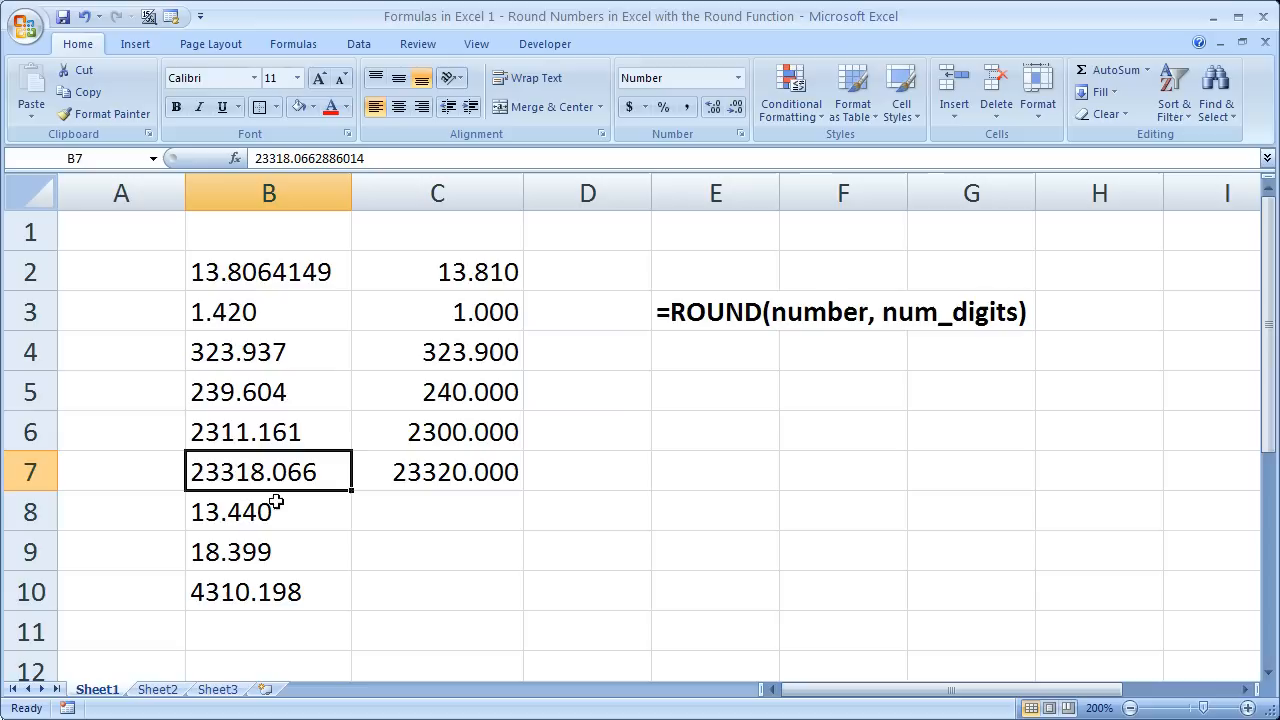
pyautogui.click(437, 471)
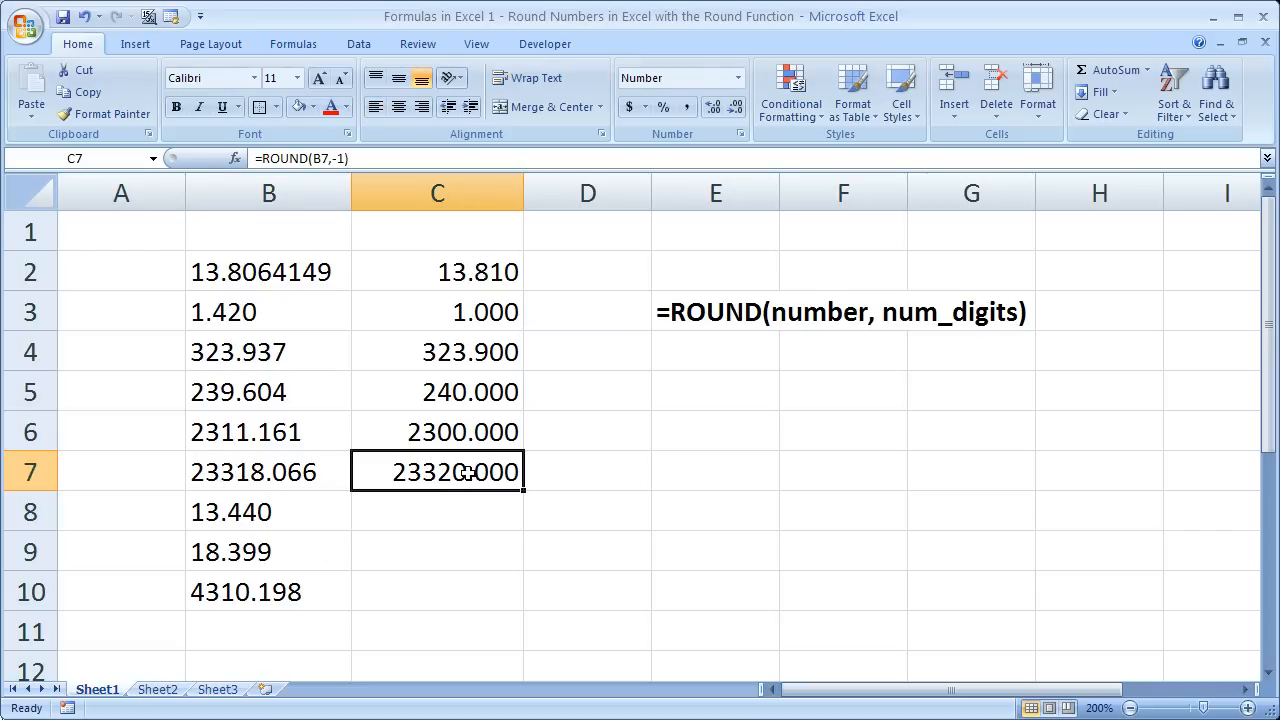
pyautogui.moveTo(365, 277)
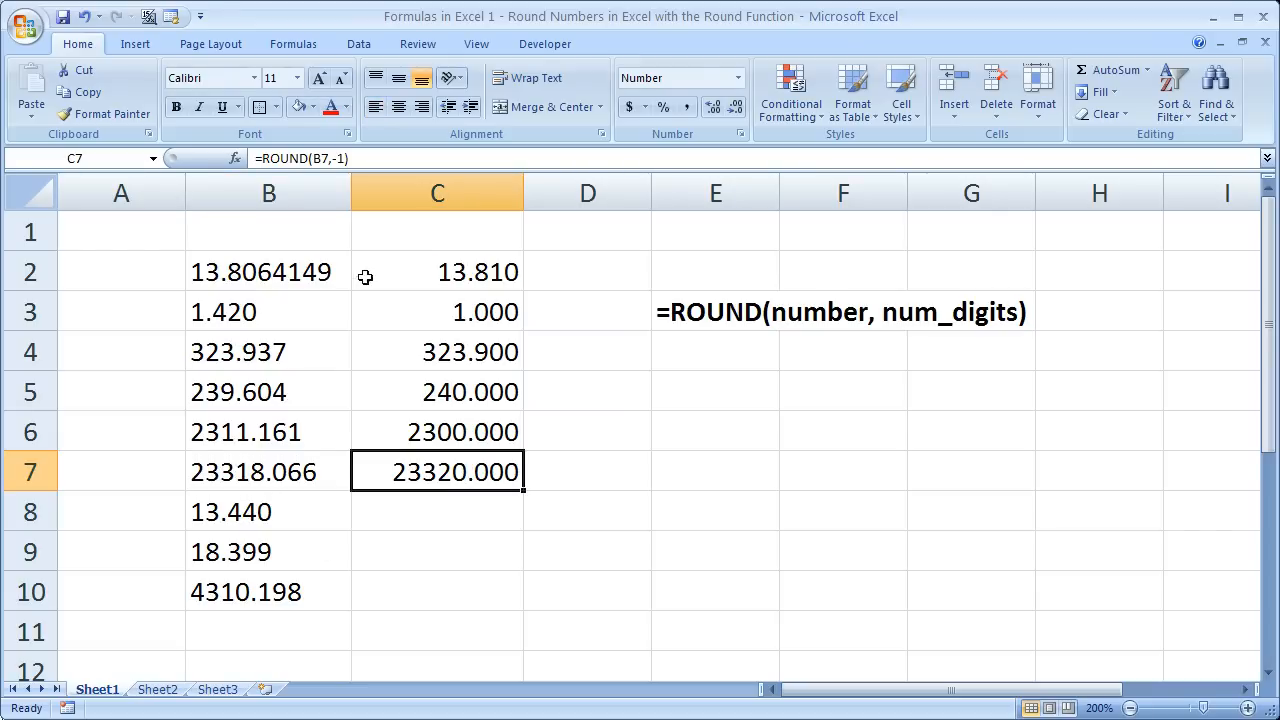
pyautogui.click(437, 271)
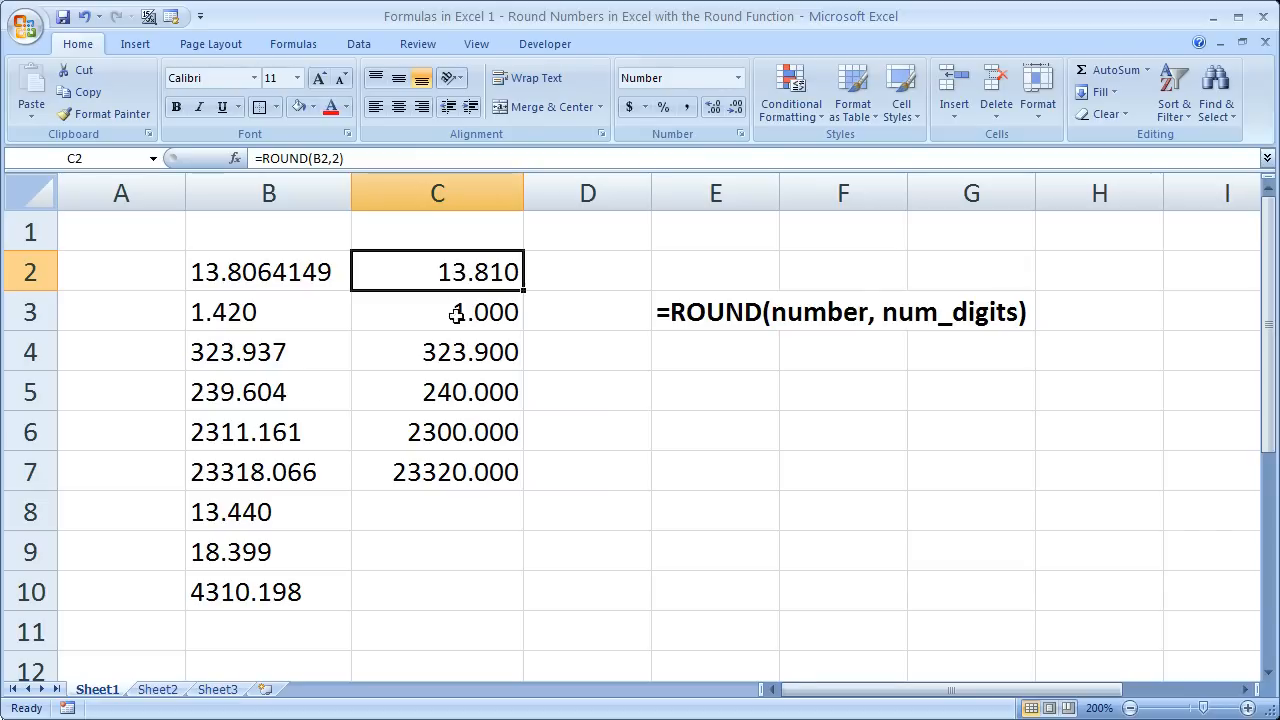
pyautogui.click(436, 311)
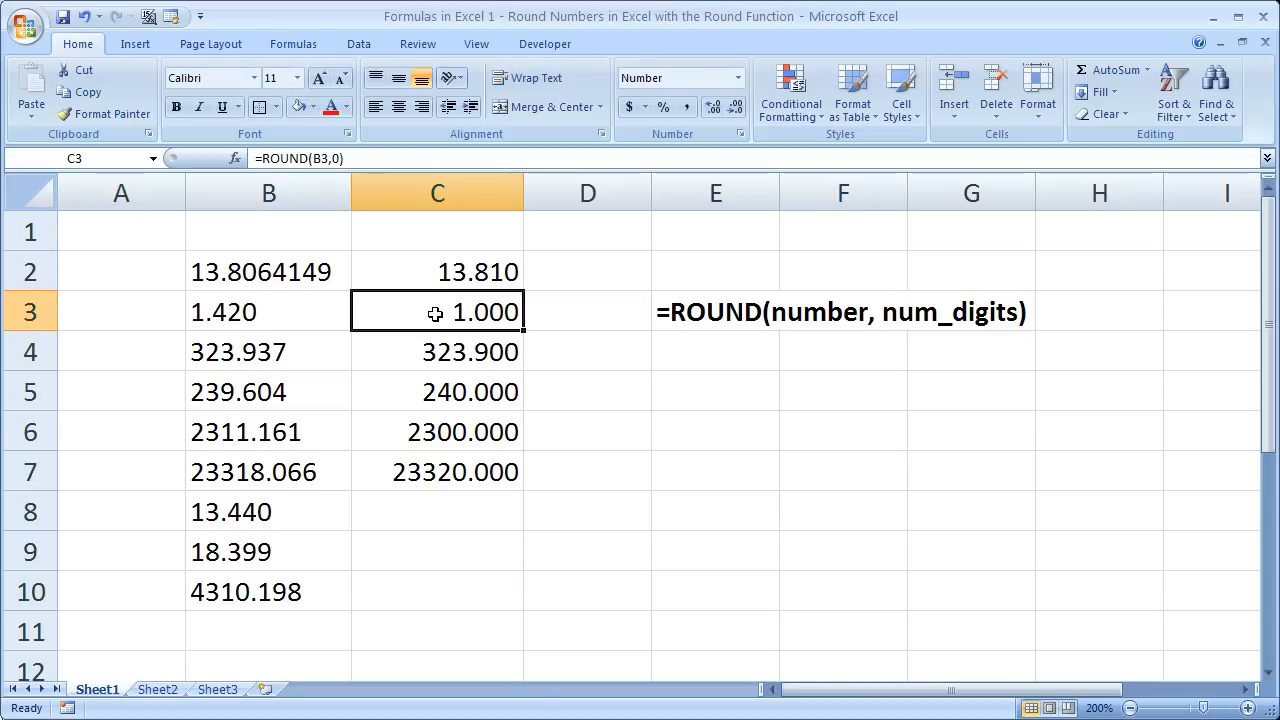
pyautogui.click(437, 391)
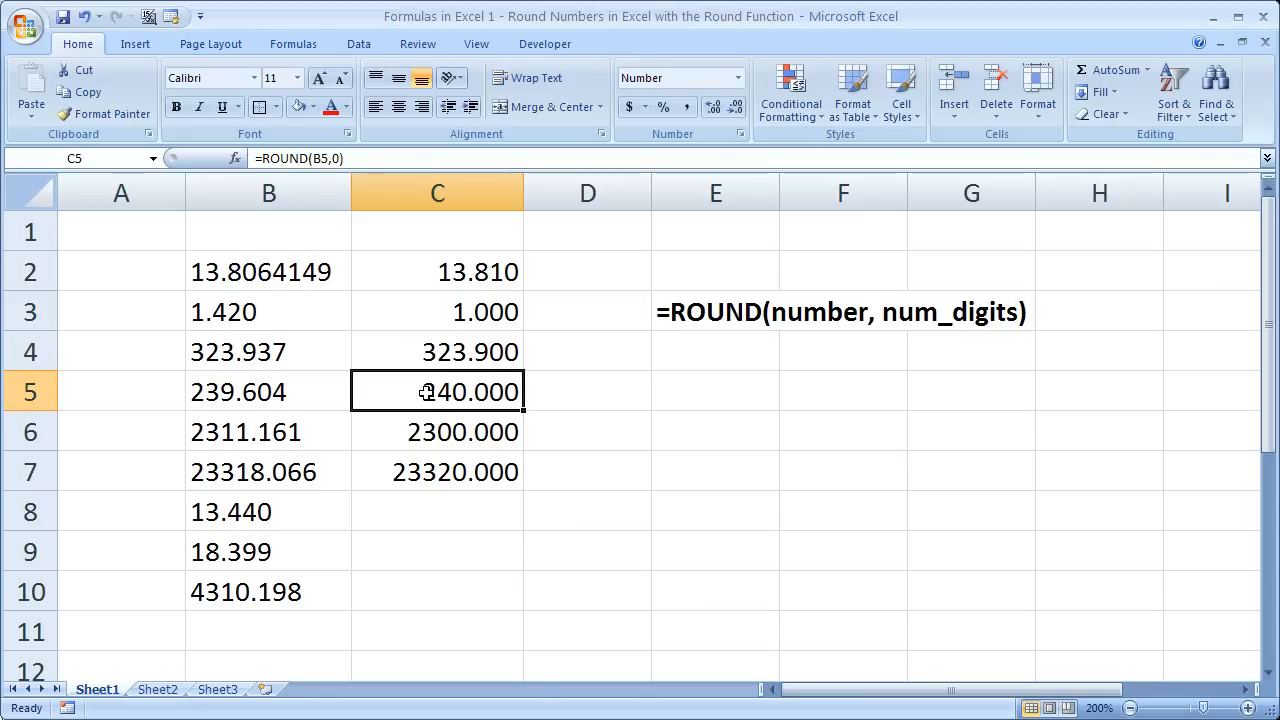
pyautogui.click(437, 432)
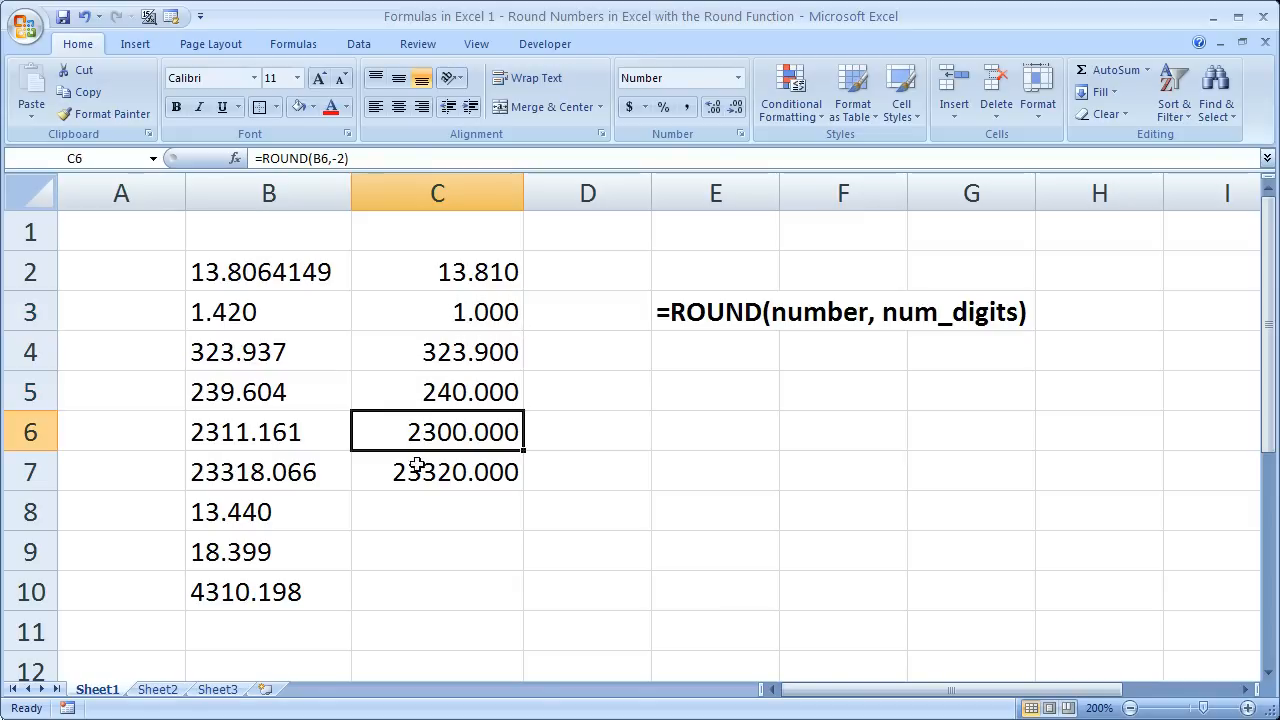
pyautogui.click(437, 471)
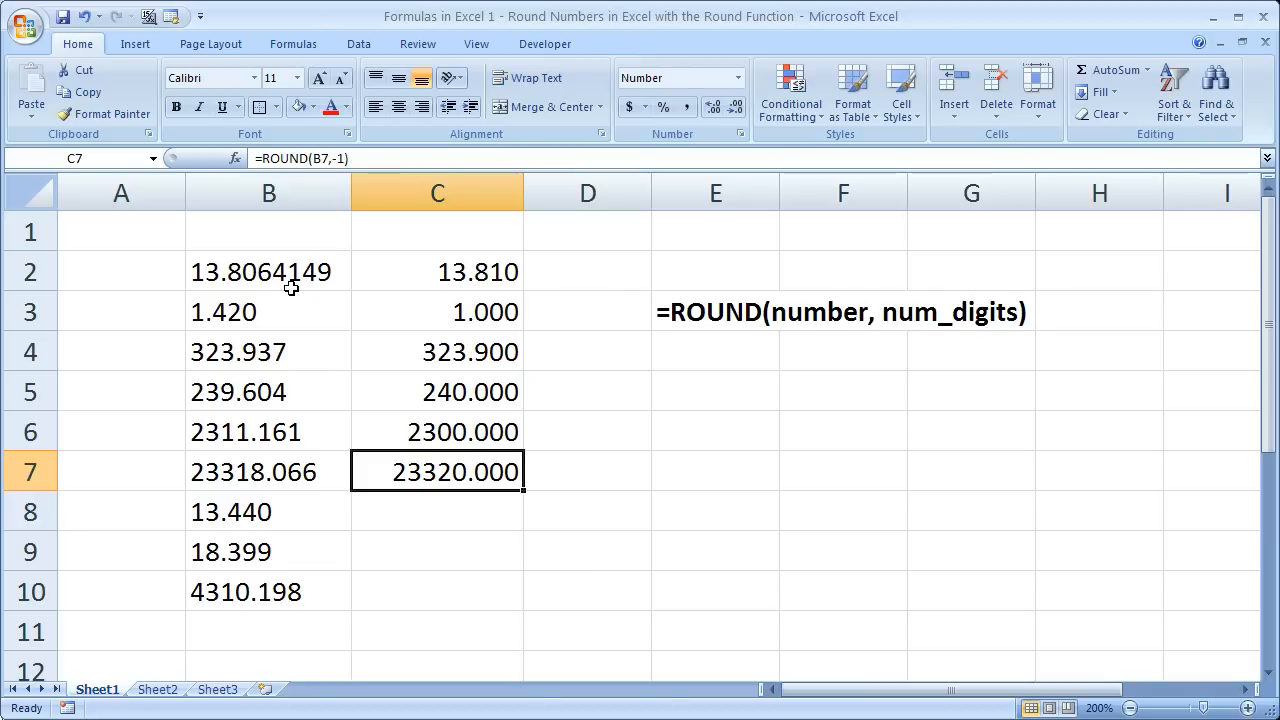
pyautogui.click(437, 312)
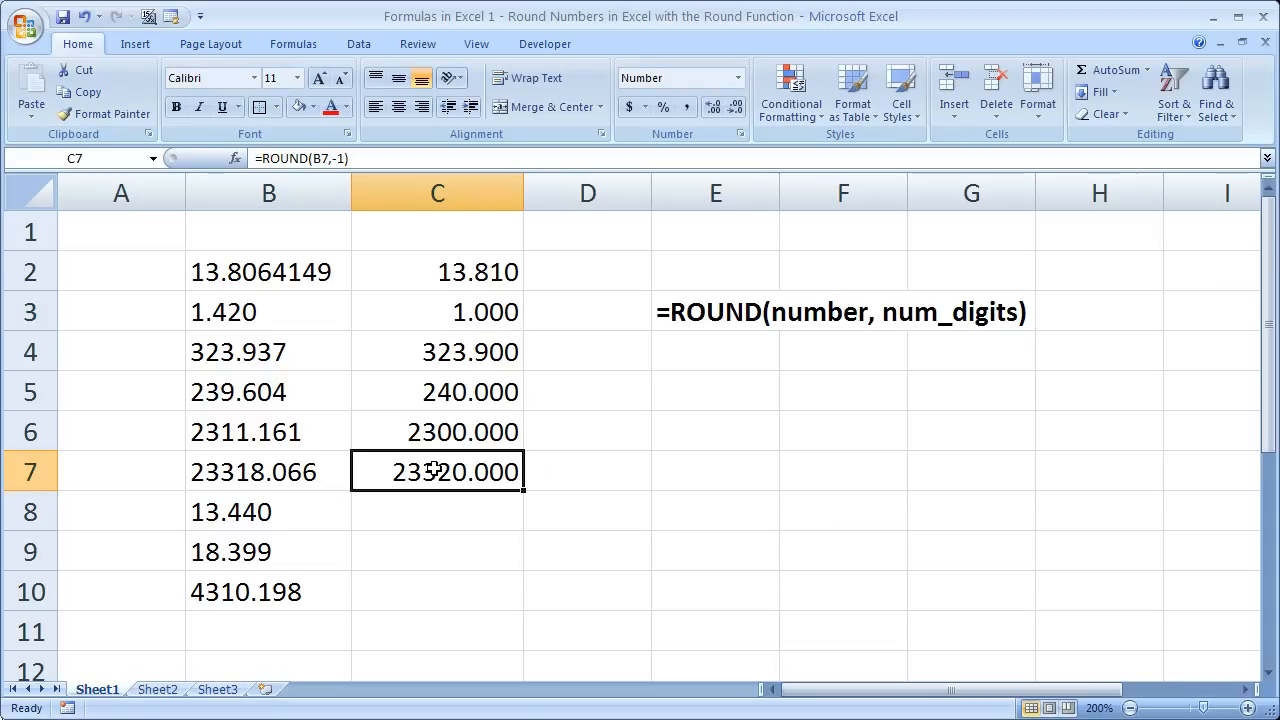
pyautogui.click(715, 311)
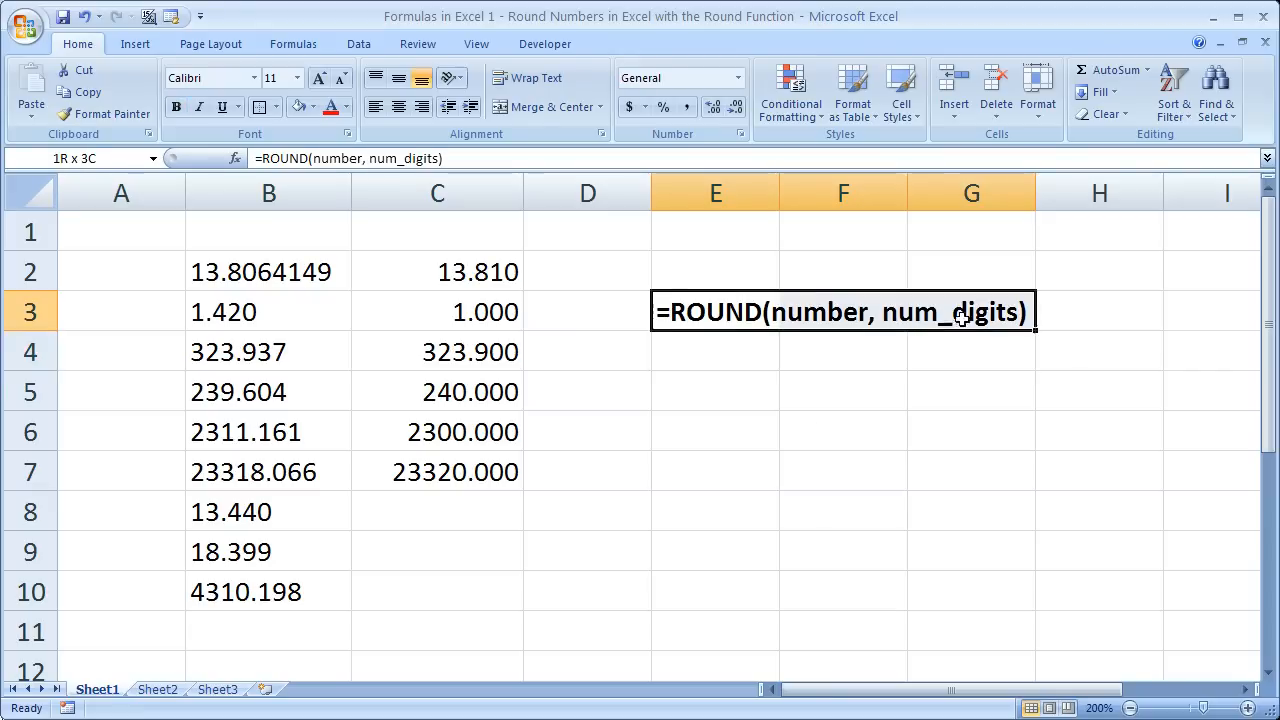
pyautogui.click(437, 511)
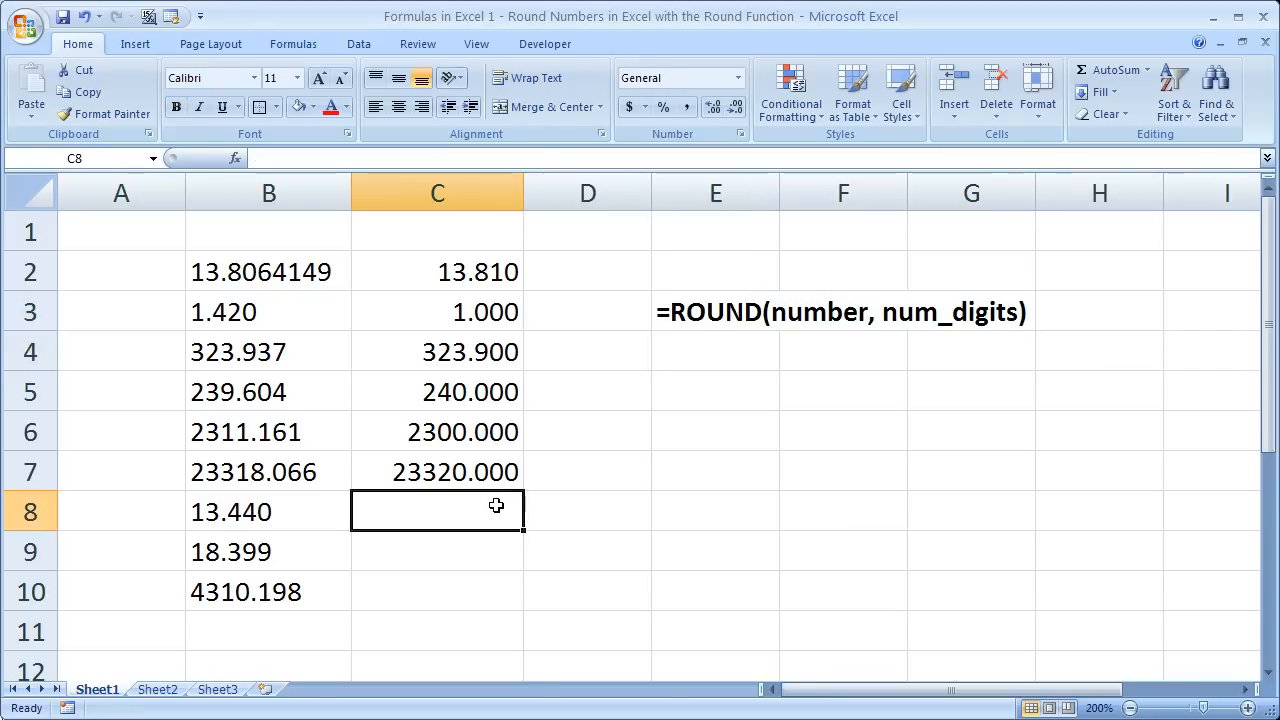